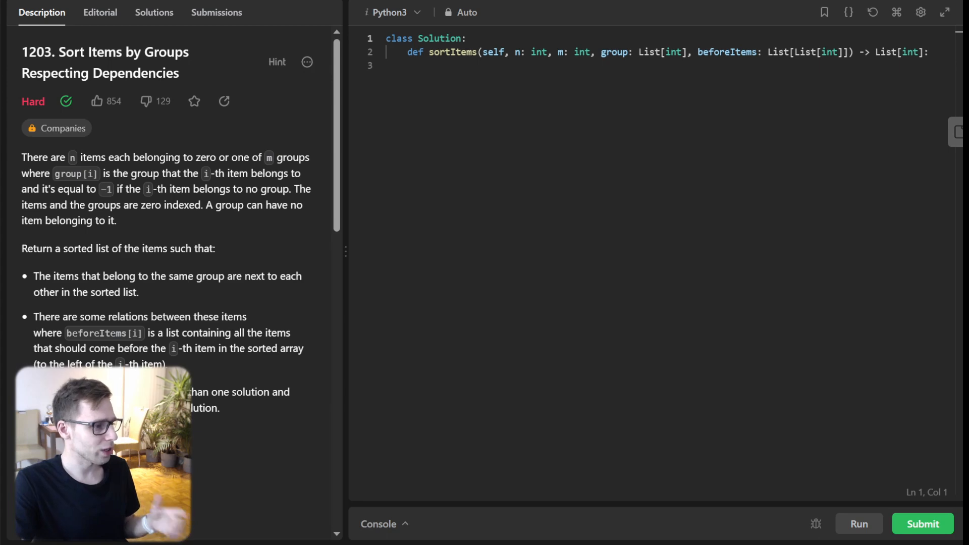
Define topologicalSort(nodes, pred, succ), initializing order and a deque of predecessor-free nodes.
scroll("down", 3)
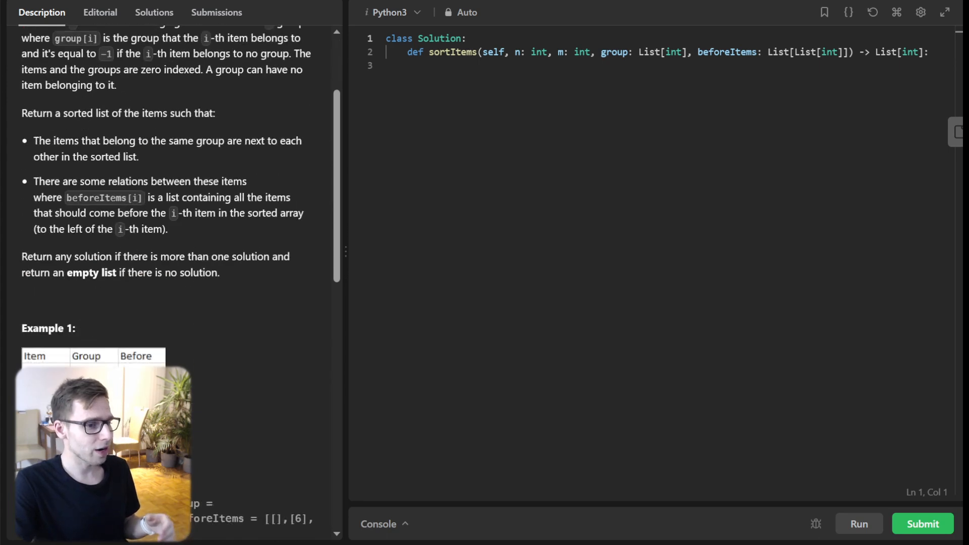
scroll("down", 3)
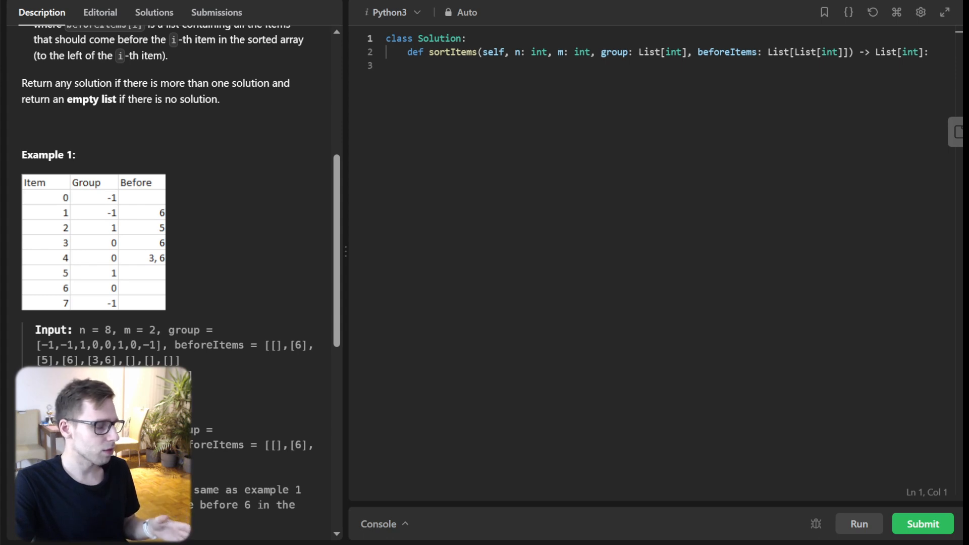
scroll("down", 3)
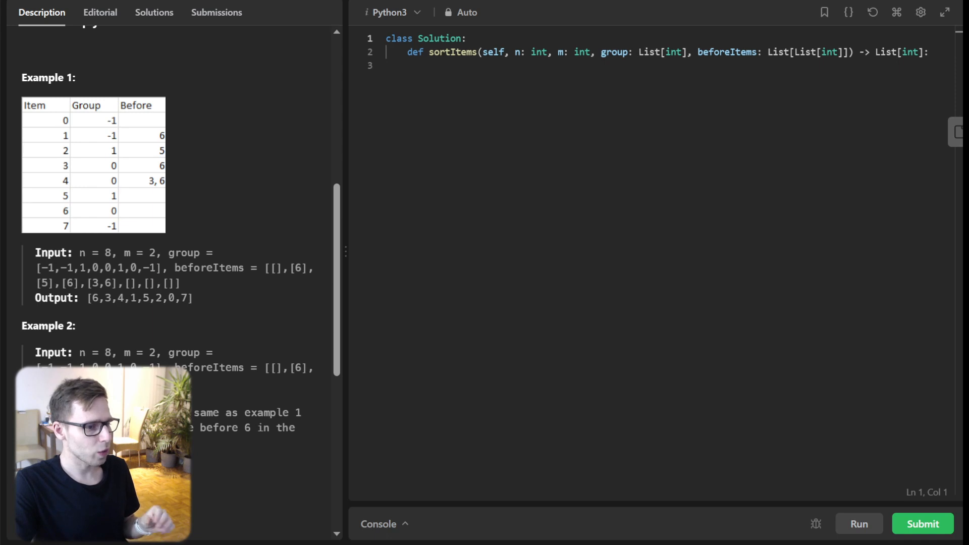
scroll("down", 3)
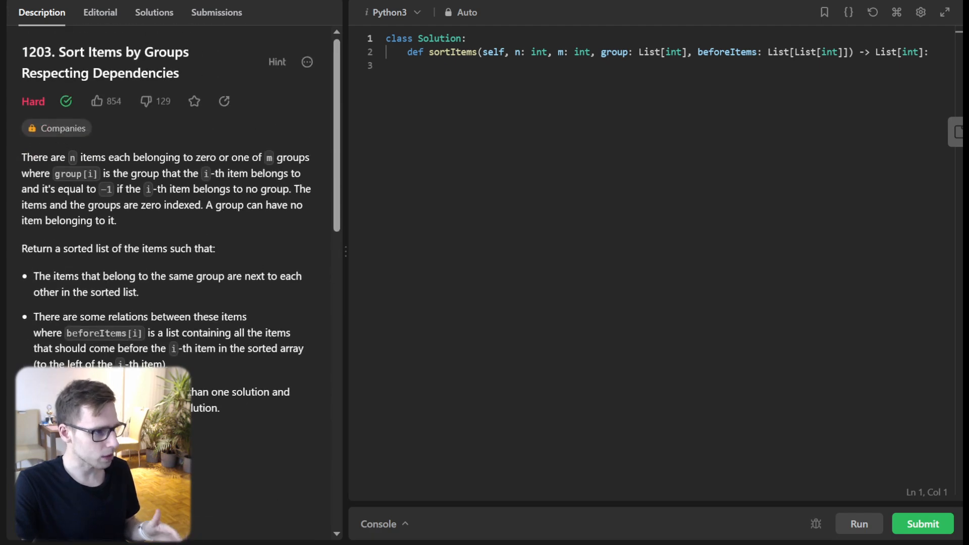
scroll("down", 3)
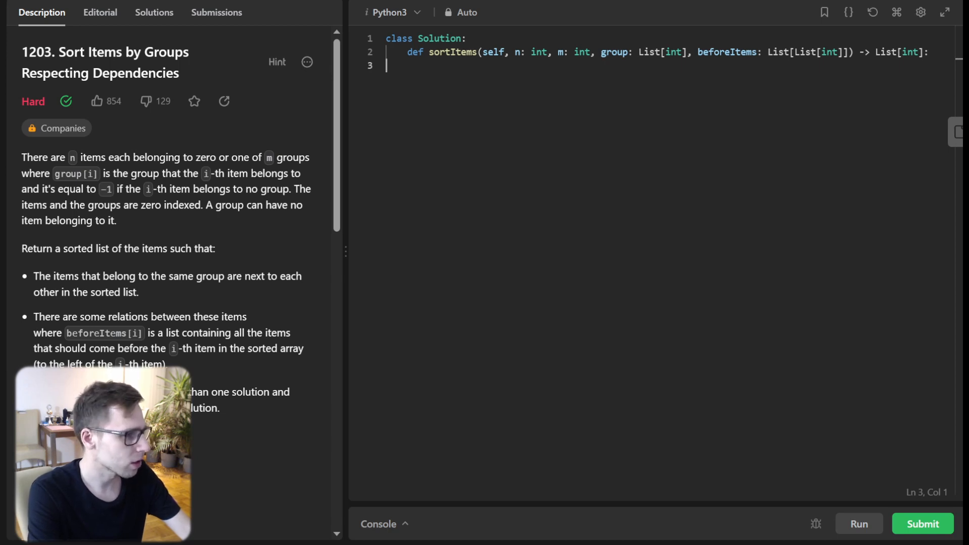
key("Enter")
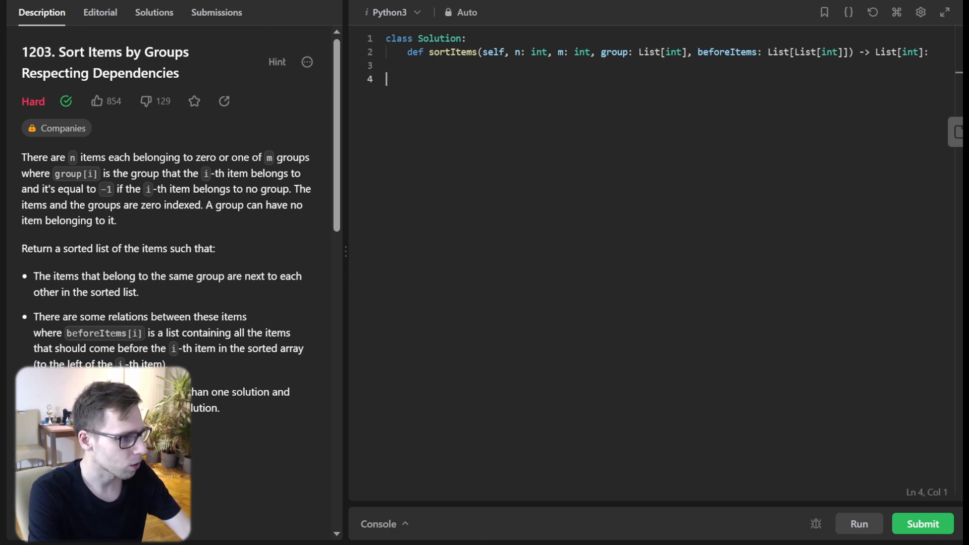
type("def topologicalSort(n")
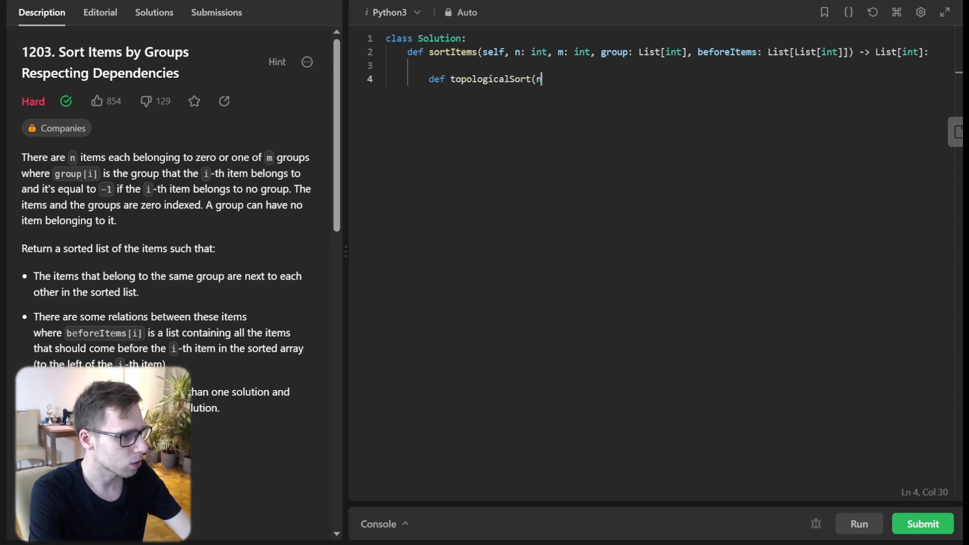
type("odes, pred, s")
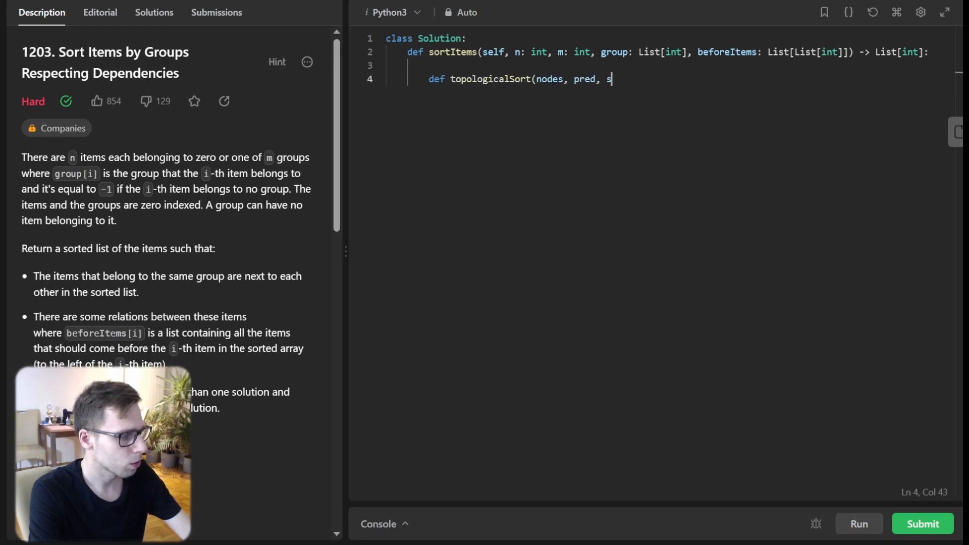
type("ucc):")
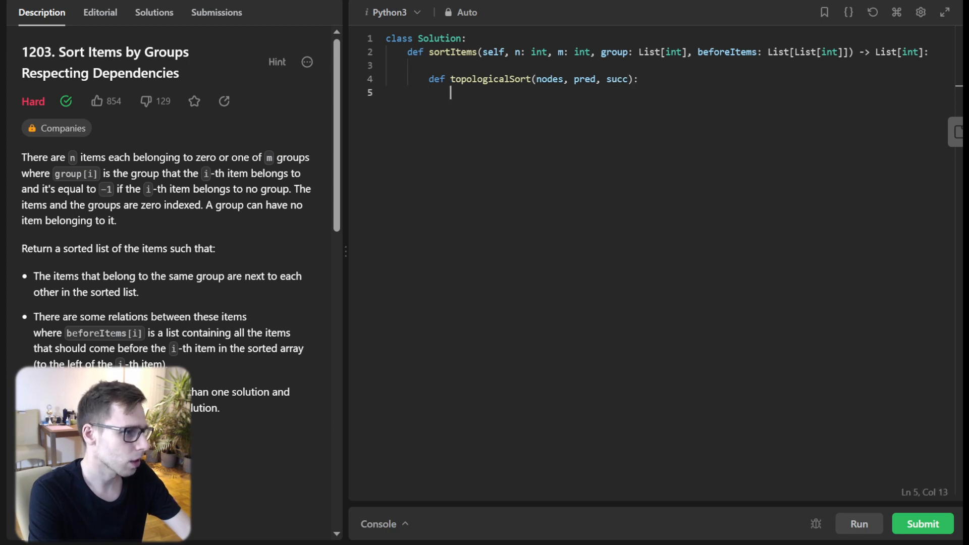
type("order, no_pred")
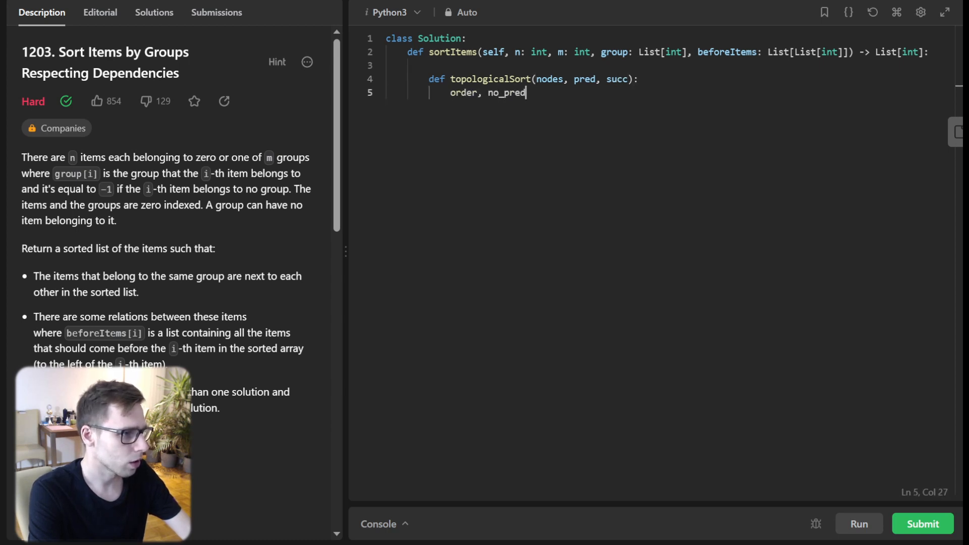
type("= [], dequ")
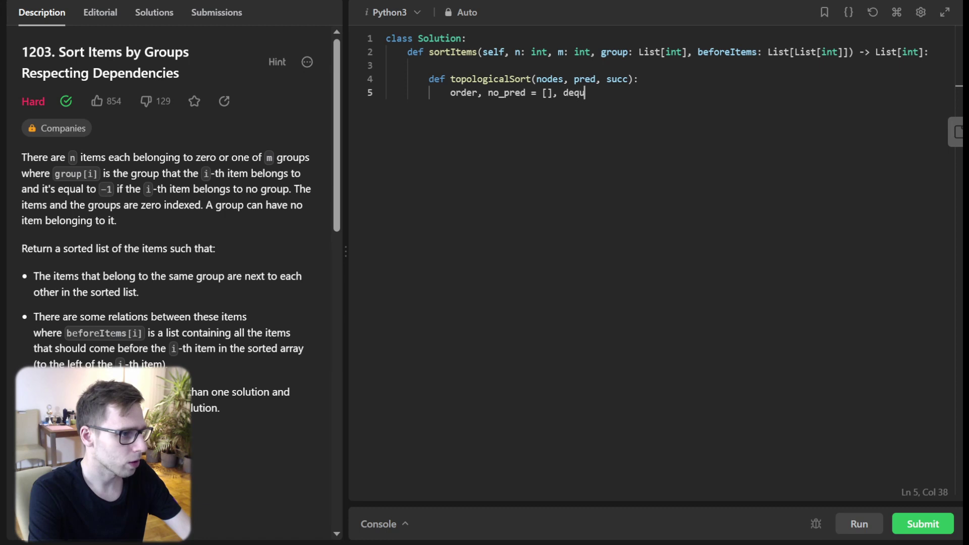
type("e(node for node in nodes")
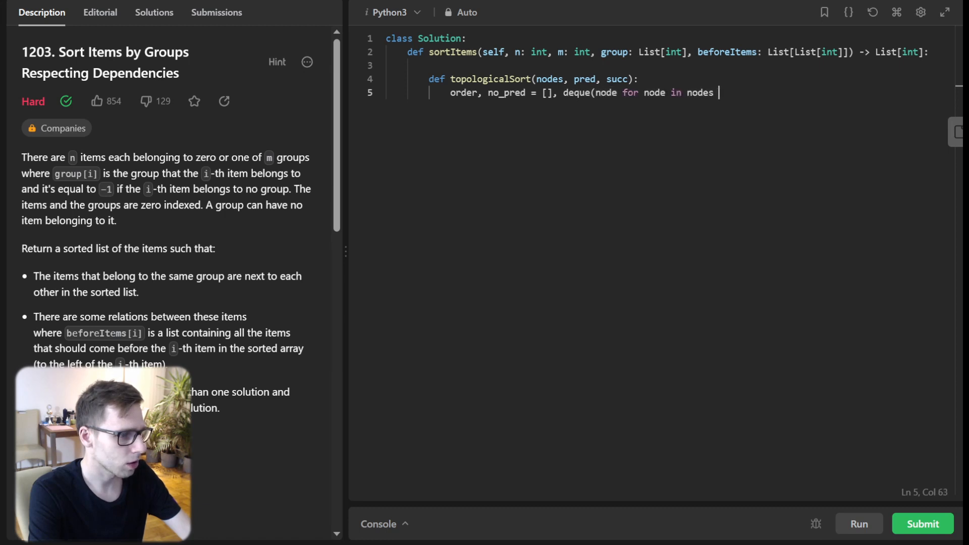
type("if not pred[node])")
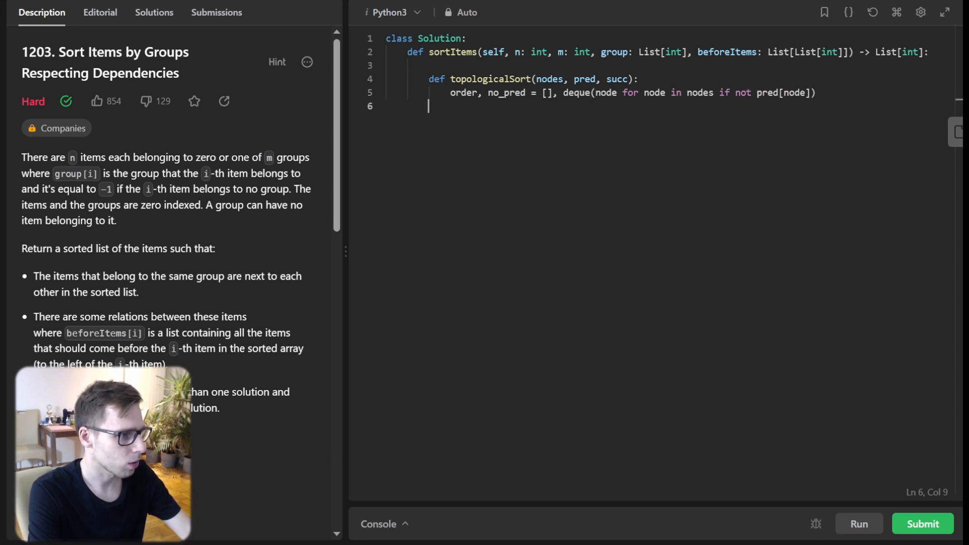
Write the deque-processing loop that builds order, returning order if complete, else [].
type("while no_")
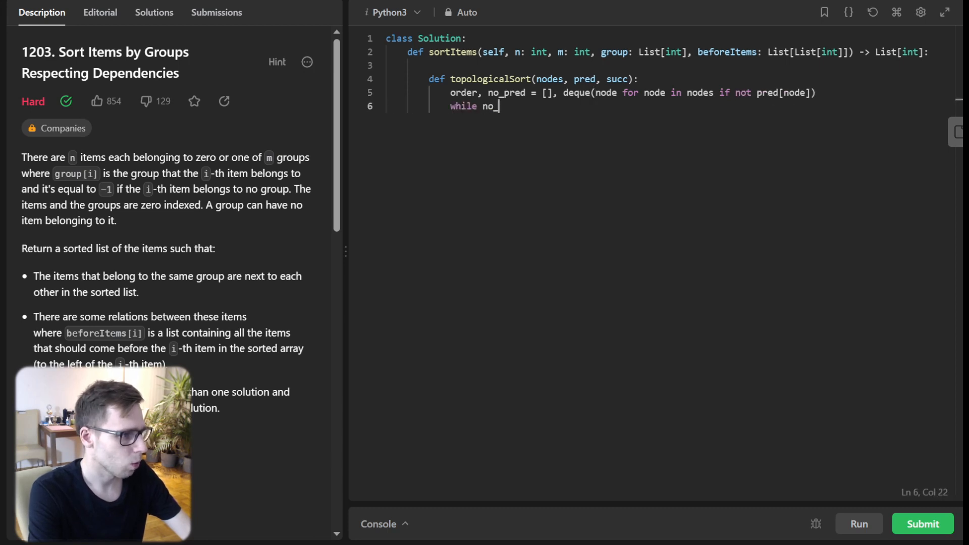
type("_pred:")
type("node")
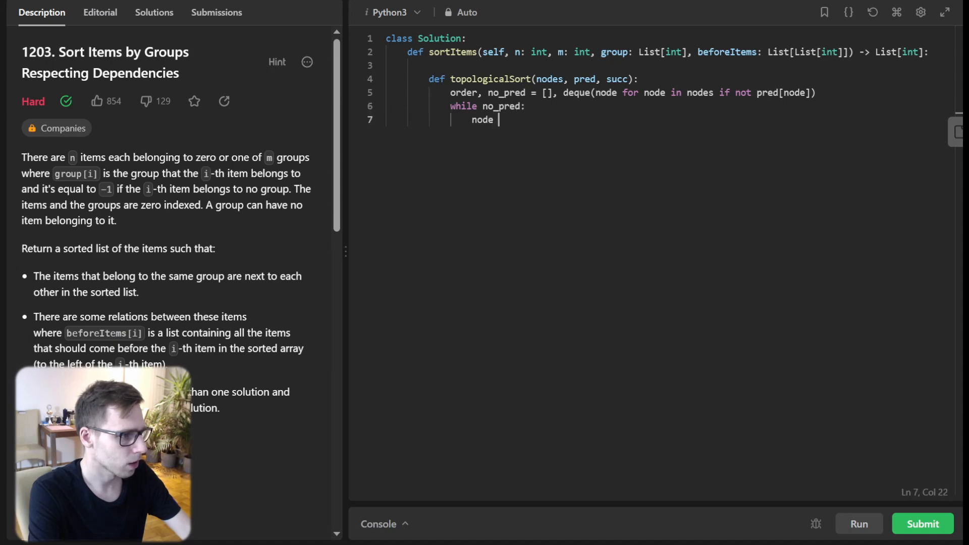
type("= no_pred.popleft(")
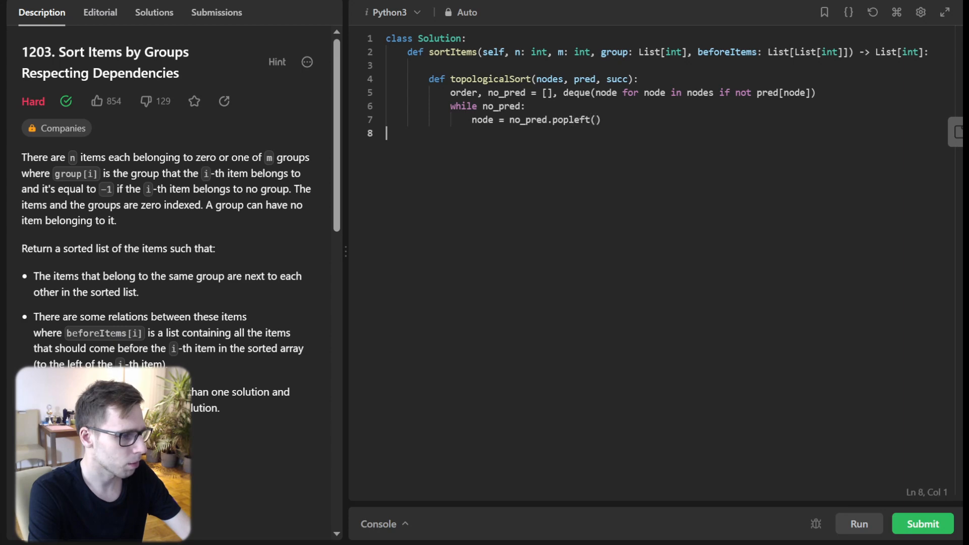
type("order")
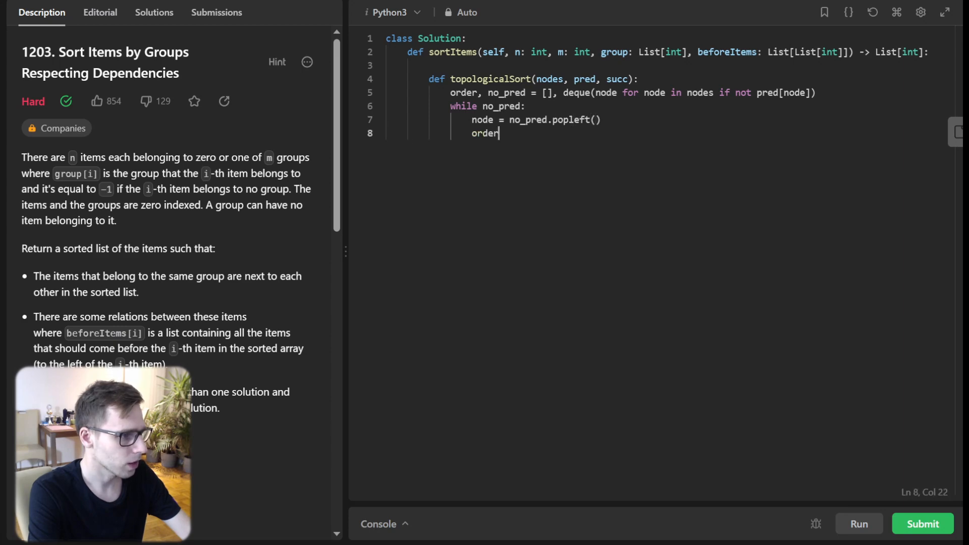
type(".append(node)")
type("for s in scu")
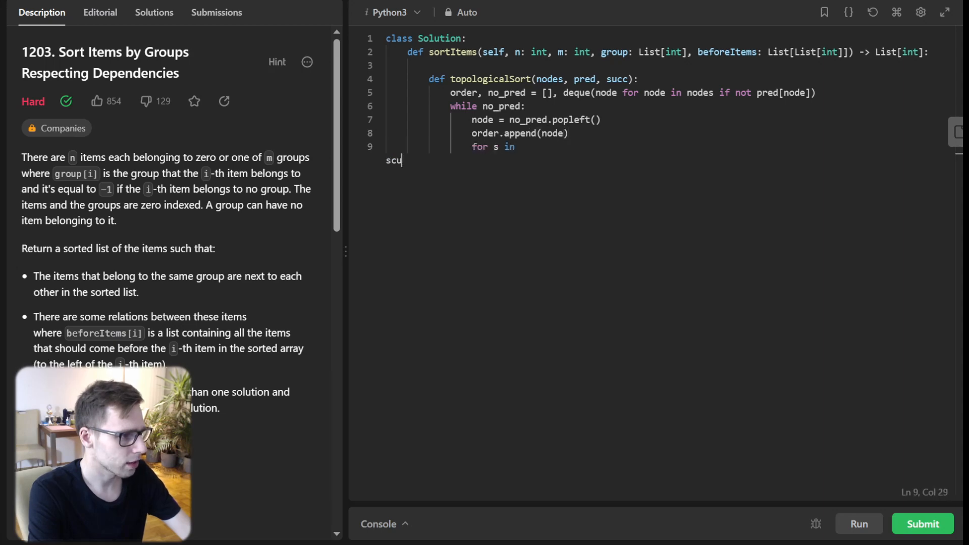
key("Backspace")
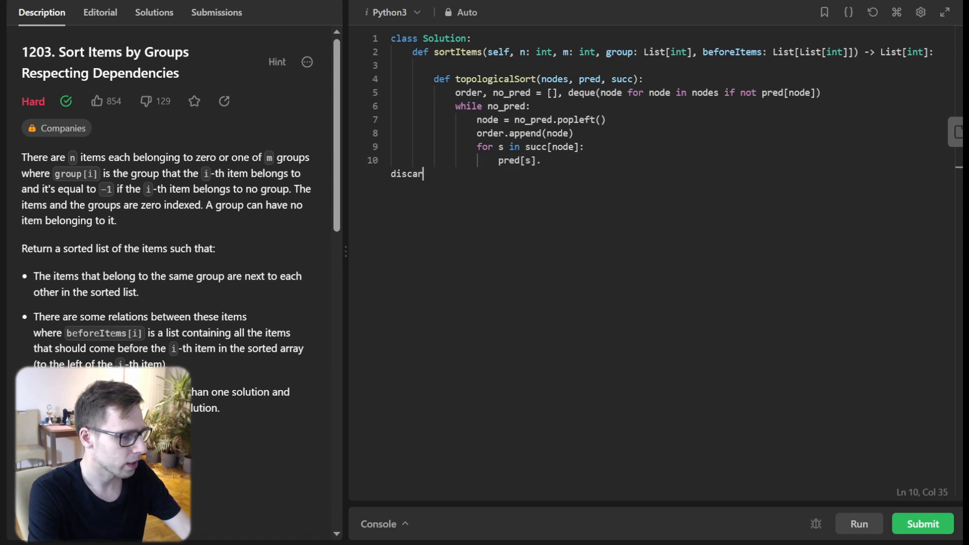
type("d(node)")
type("if not")
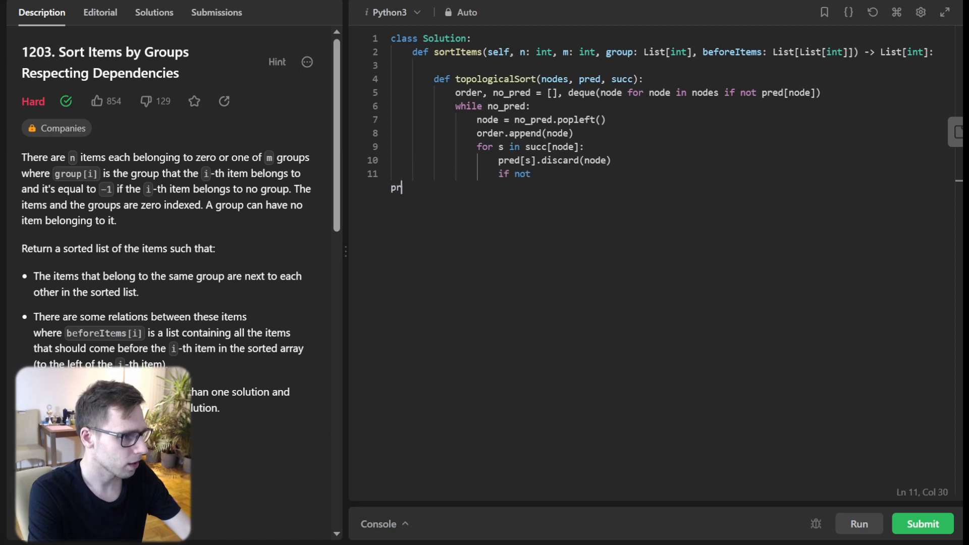
type("pred[s]:")
type("no_pred.")
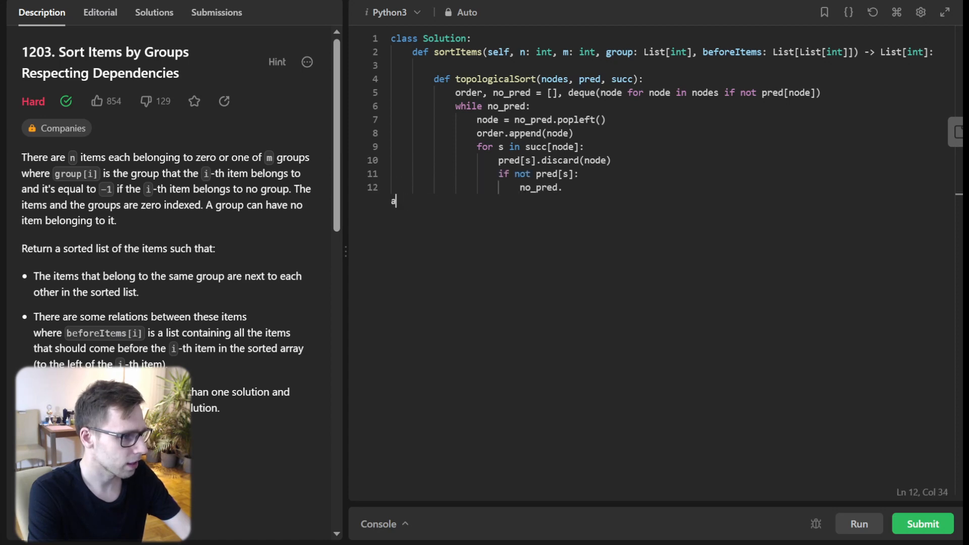
type("ppend(s)")
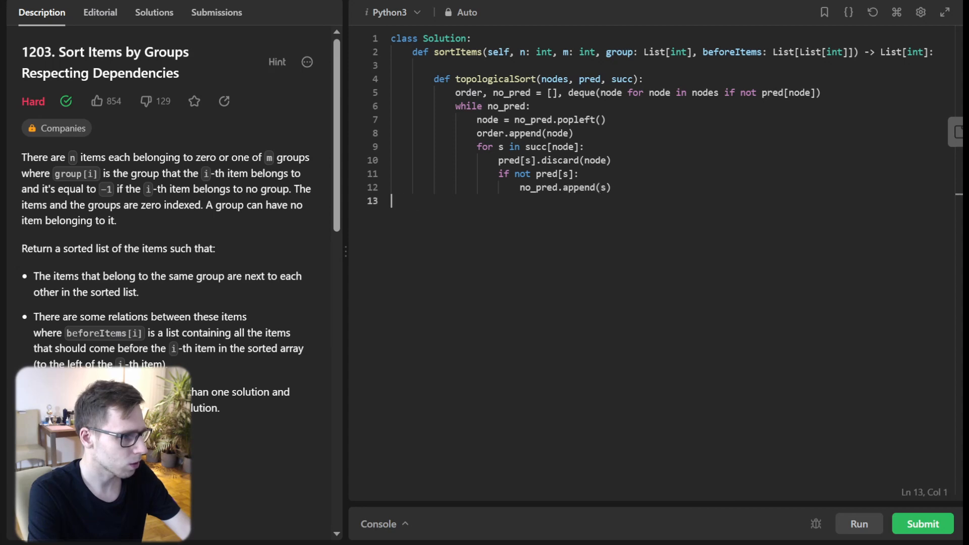
type("return")
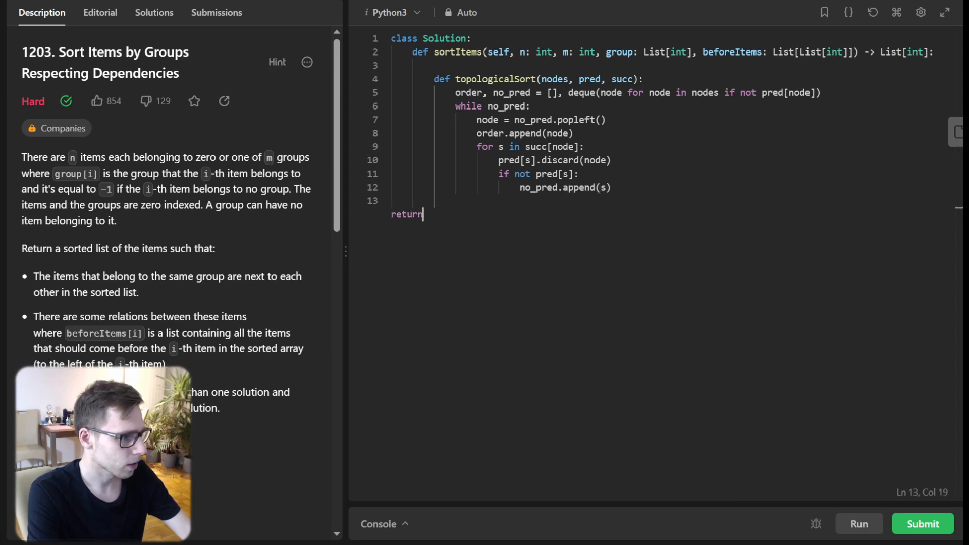
type("order if len(order) == len(nodes")
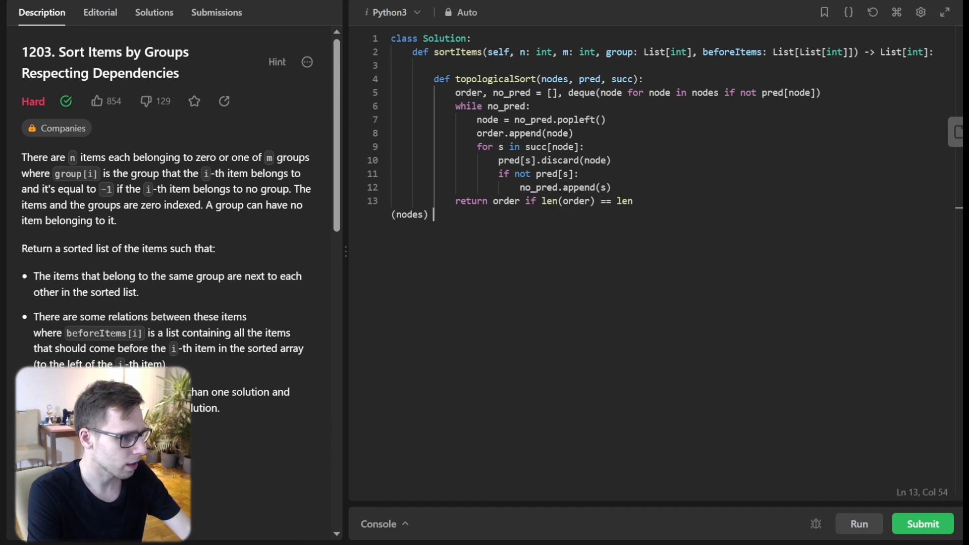
type("else []")
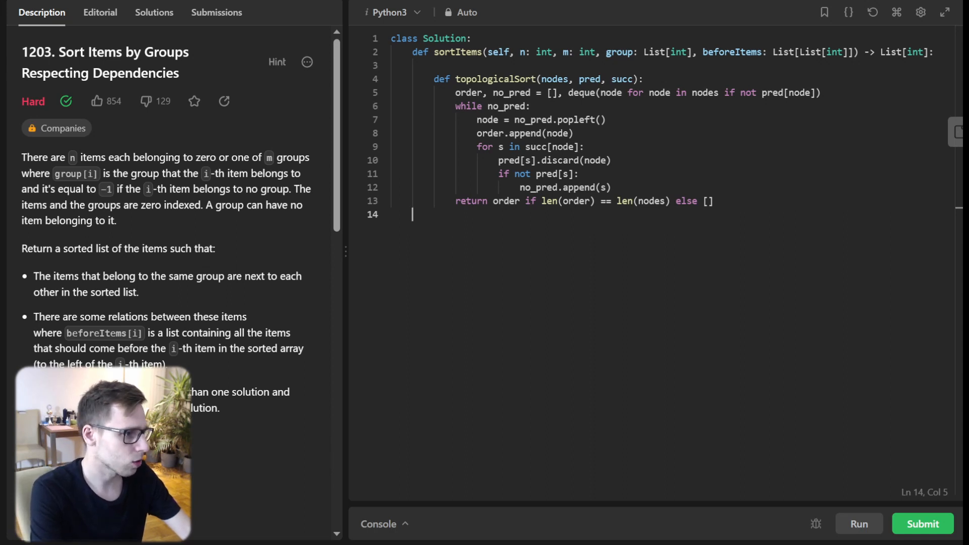
Build group_to_items over range(n), giving items with group -1 a new group id.
key("Enter")
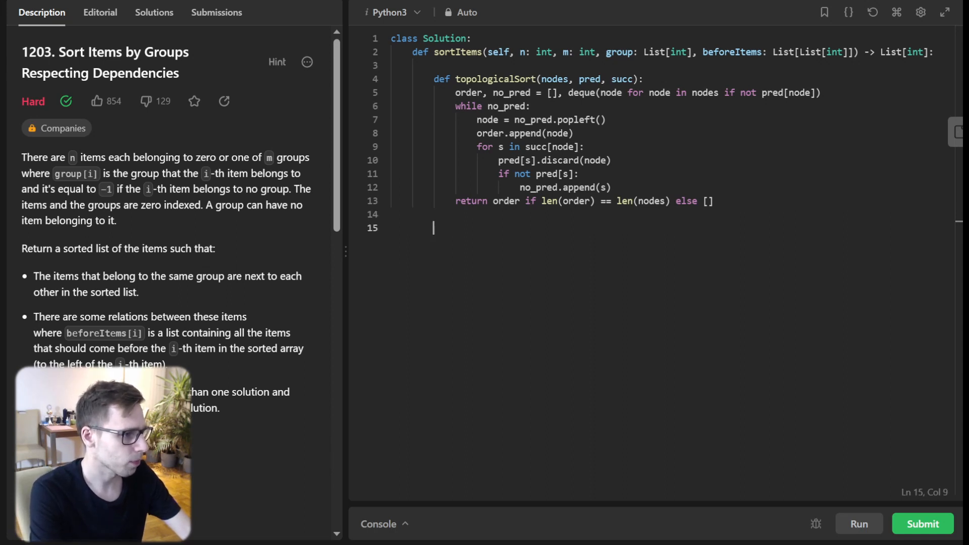
type("group_to_items, new_group = defaultdic")
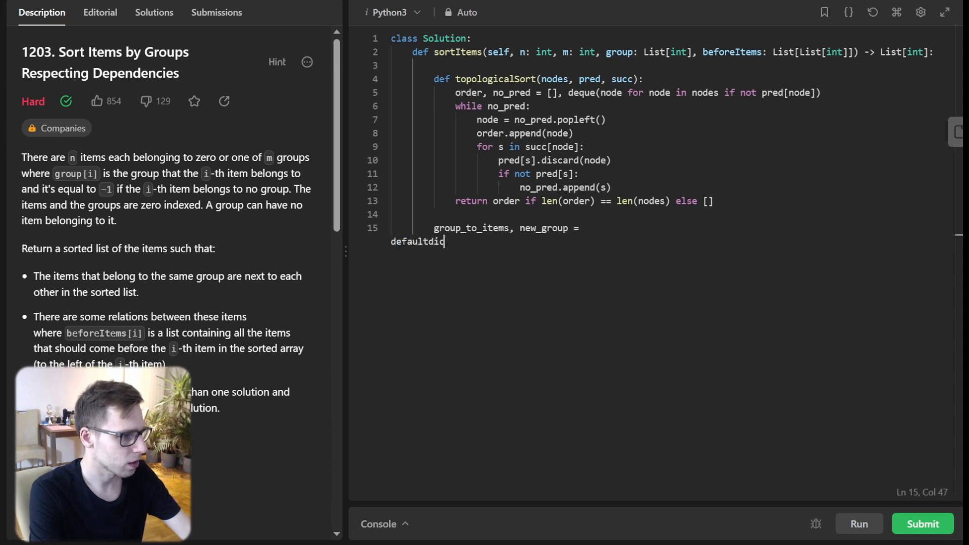
type("t(set), m")
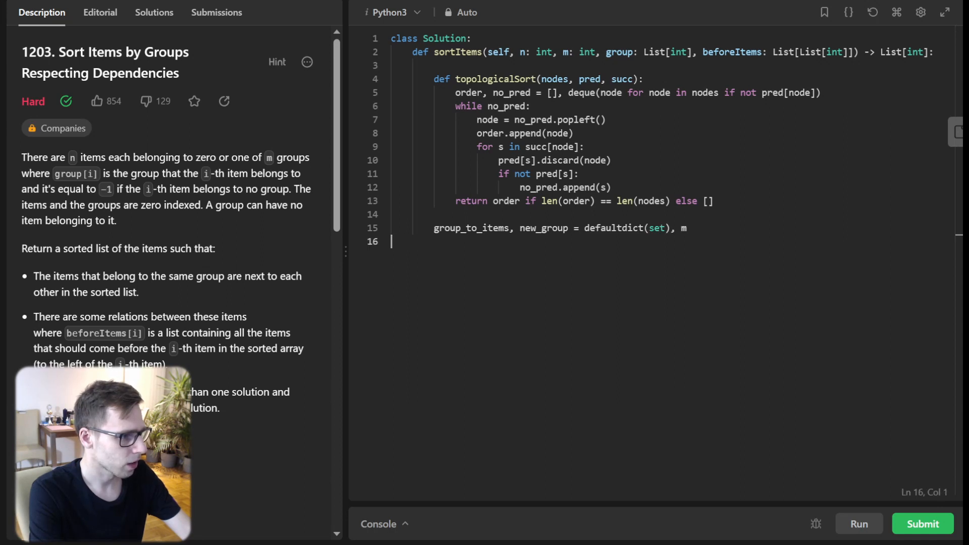
type("fo")
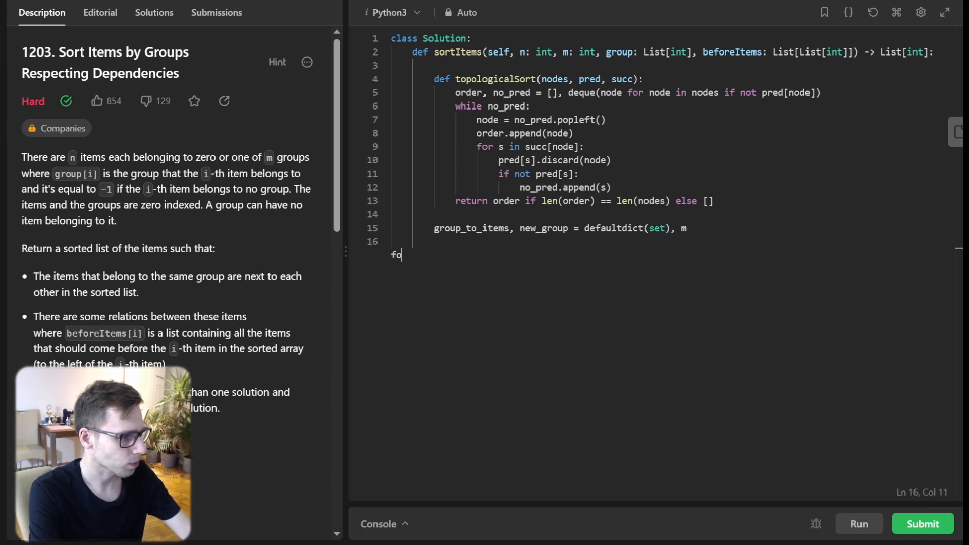
type("or item in")
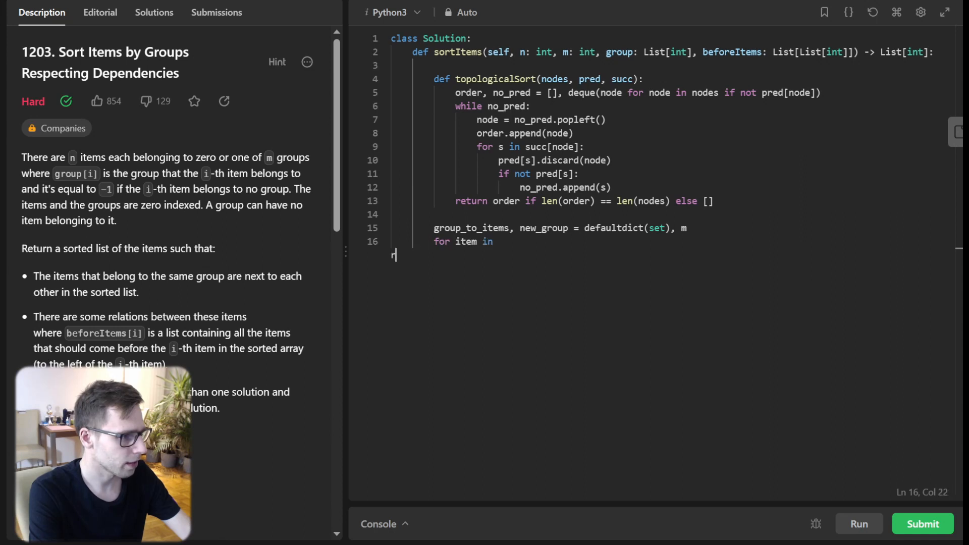
type("range(n):")
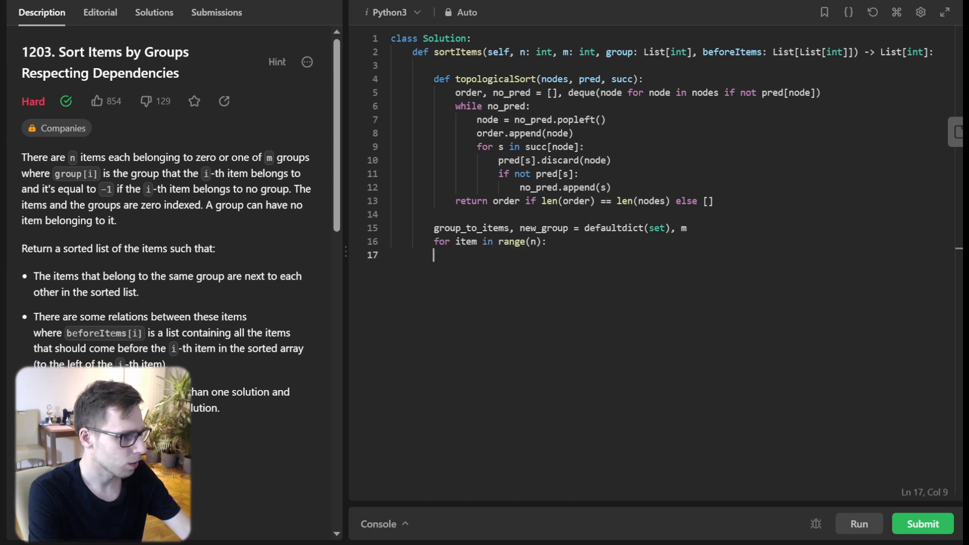
type("if group[item] == -1:")
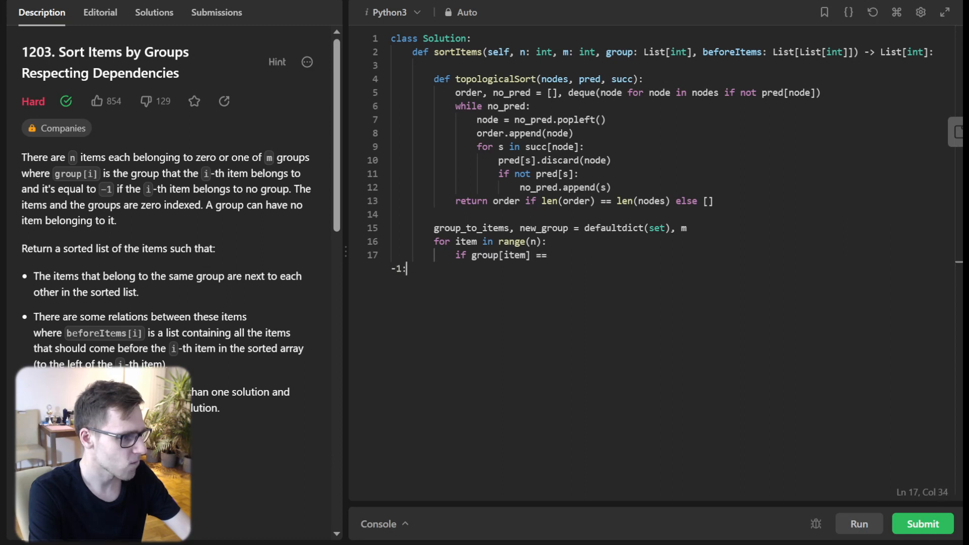
type("group[item] = new_group; new_group += 1")
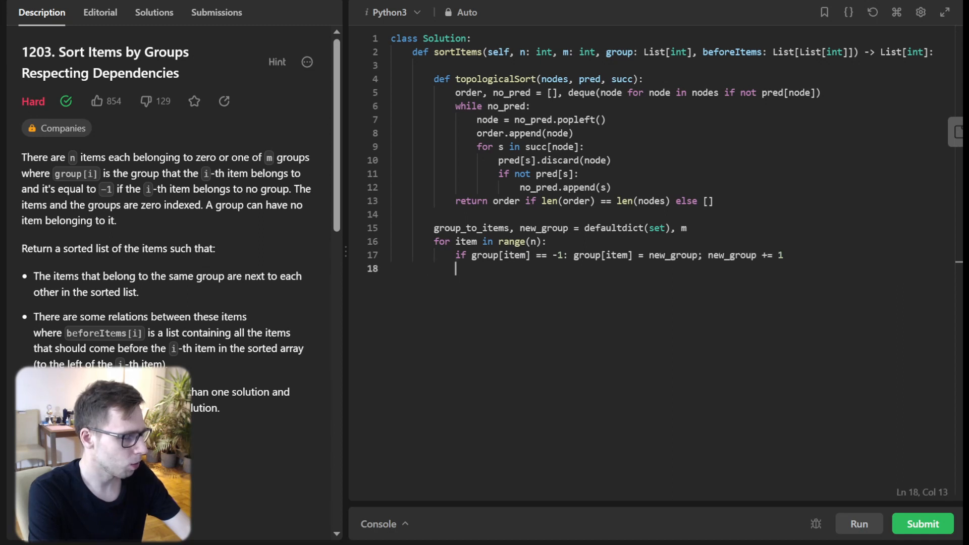
type("group_to_items[group[item]].add(item")
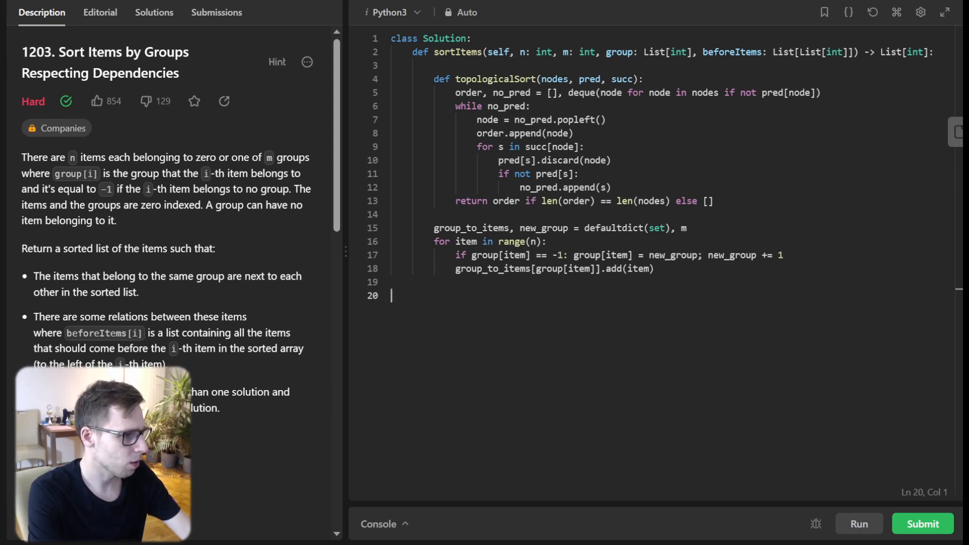
Assign defaultdict(set) to intra_pred, intra_succ, inter_pred and inter_succ, fixing a typo.
type("intra_pred, intra_succ, inter")
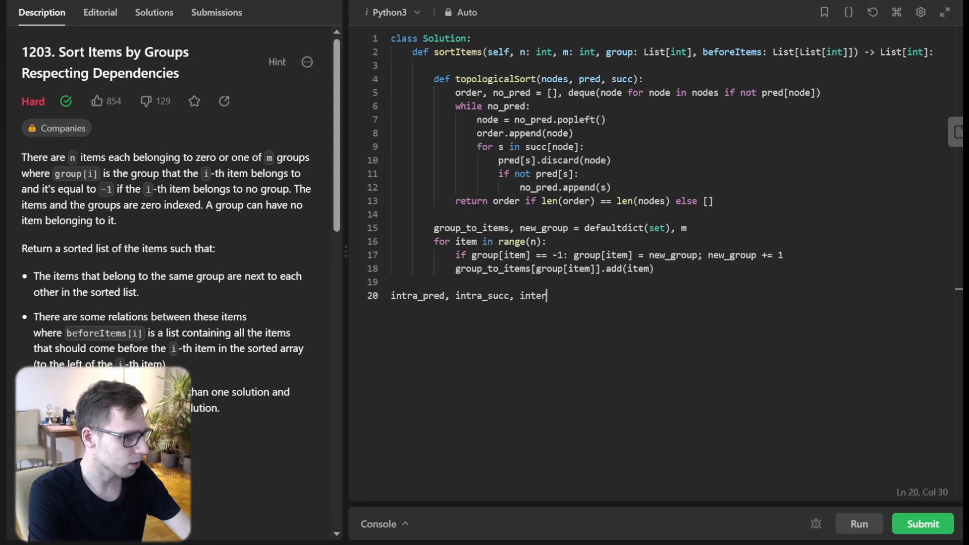
type("p")
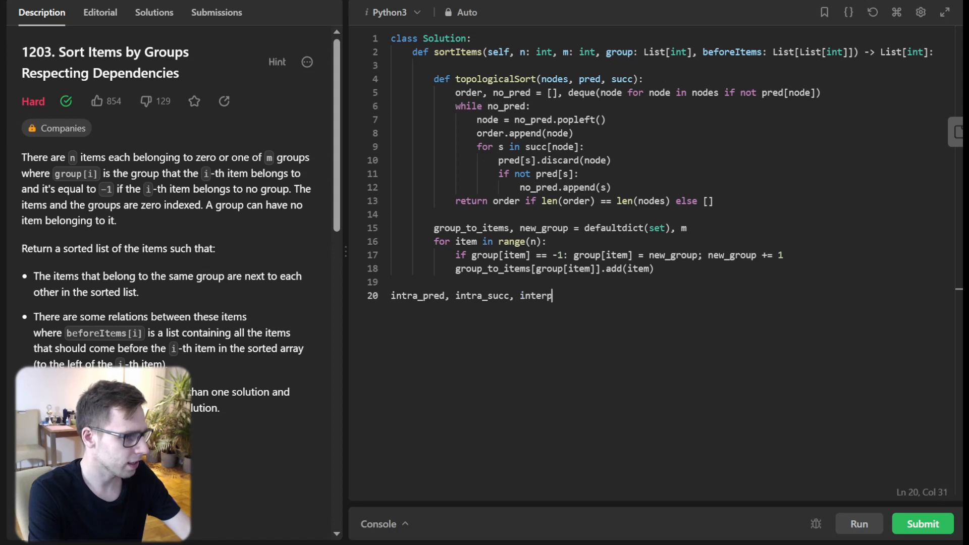
type("_pr")
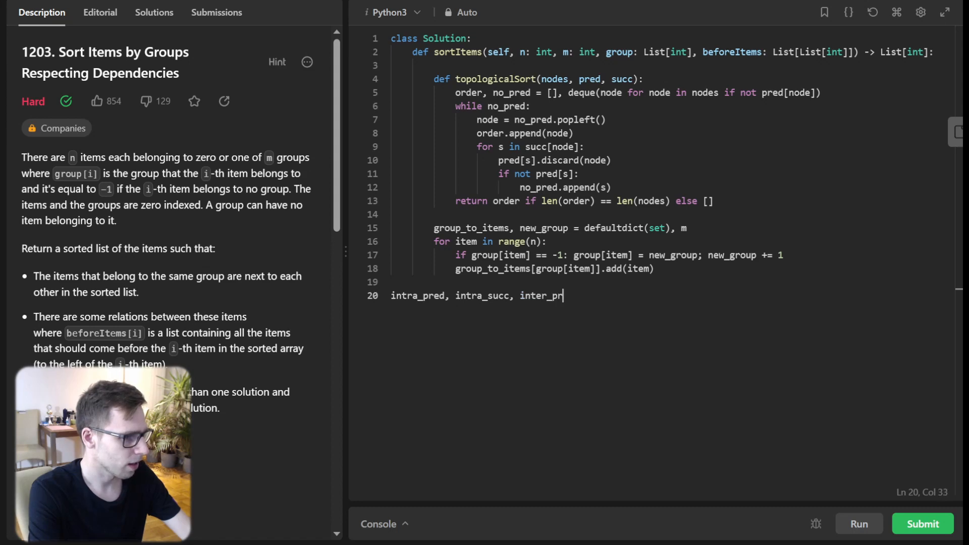
type("ed, inter_succ = defaultdict(set), dfe")
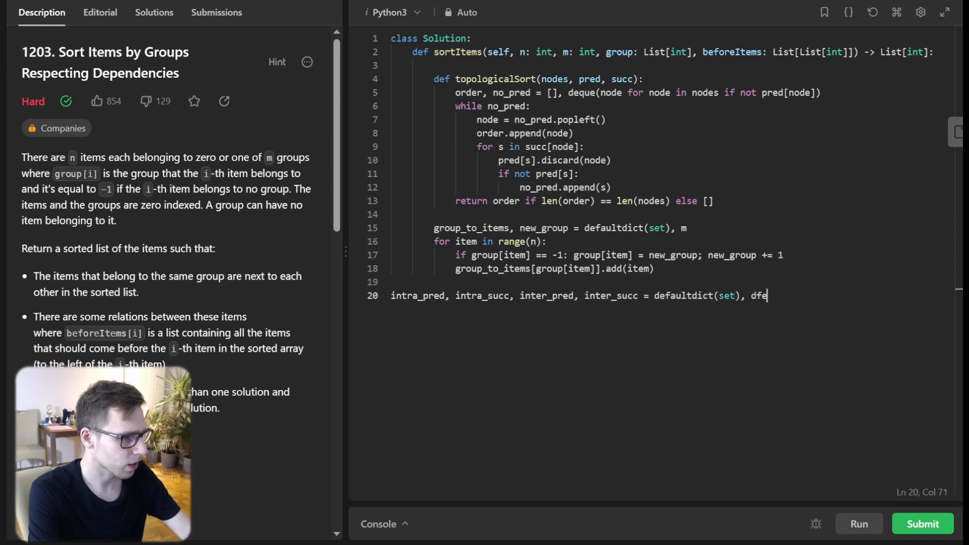
key("Backspace")
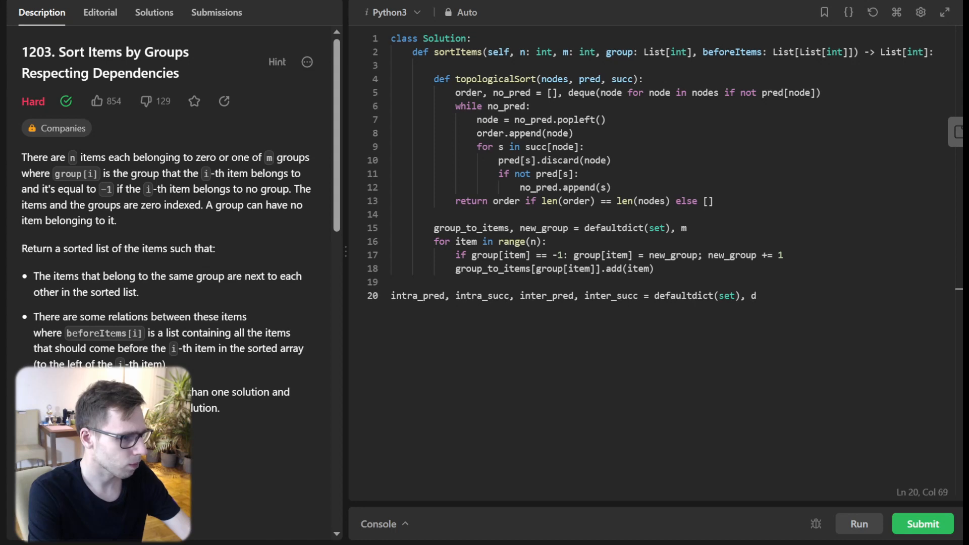
type("efaultdi")
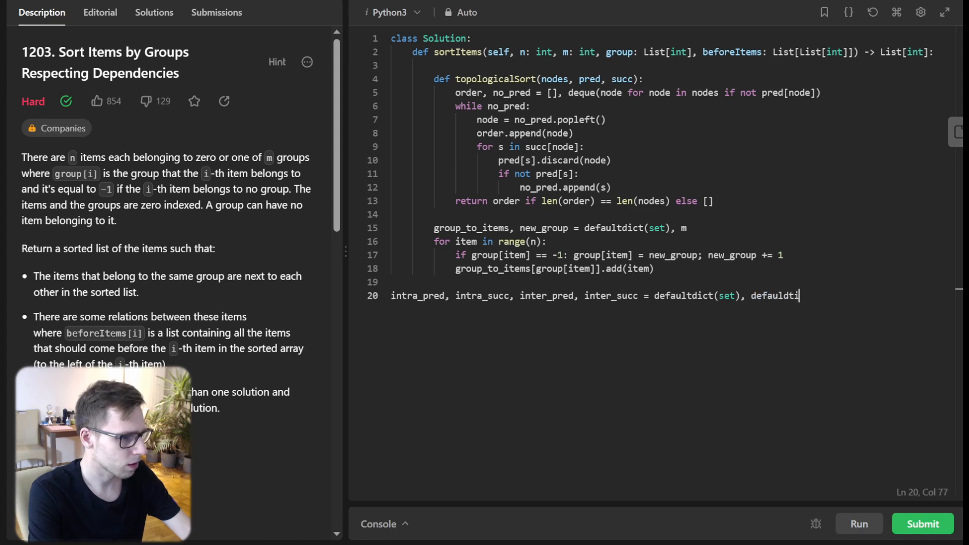
type("ct")
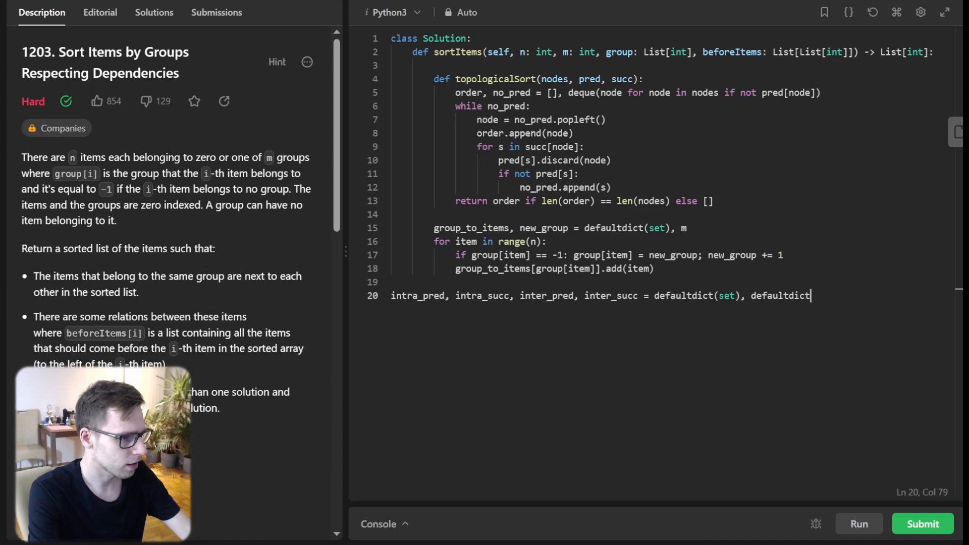
type("(set), defa")
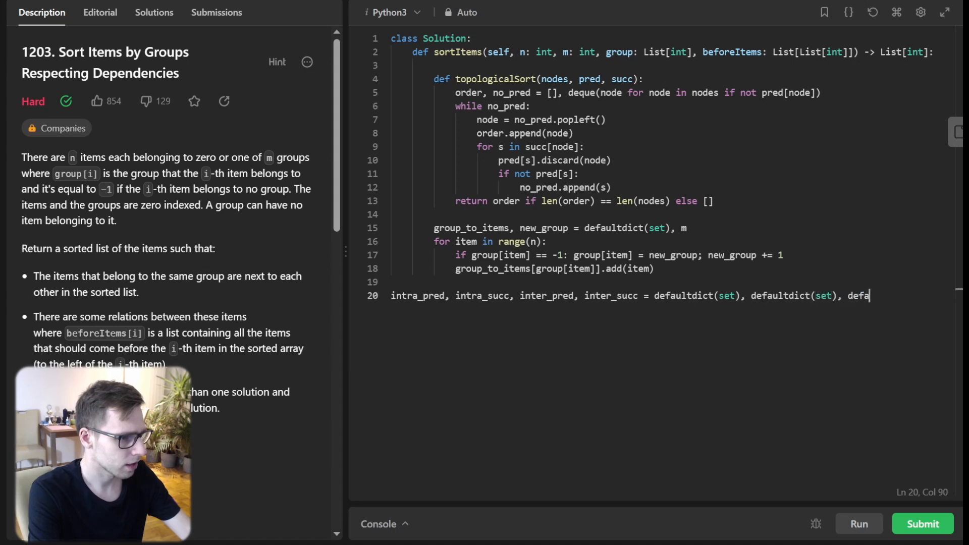
type("ultdict(set),")
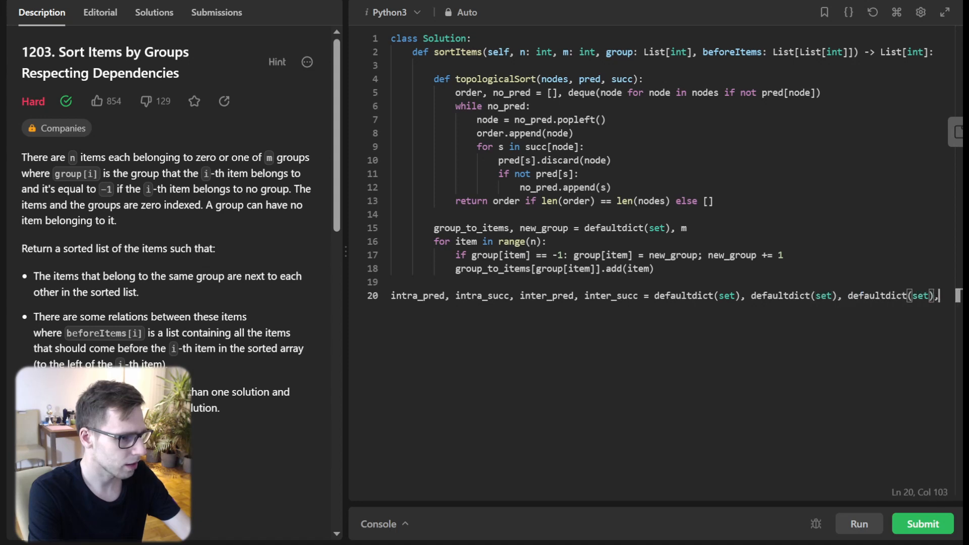
type("defaultdict(s")
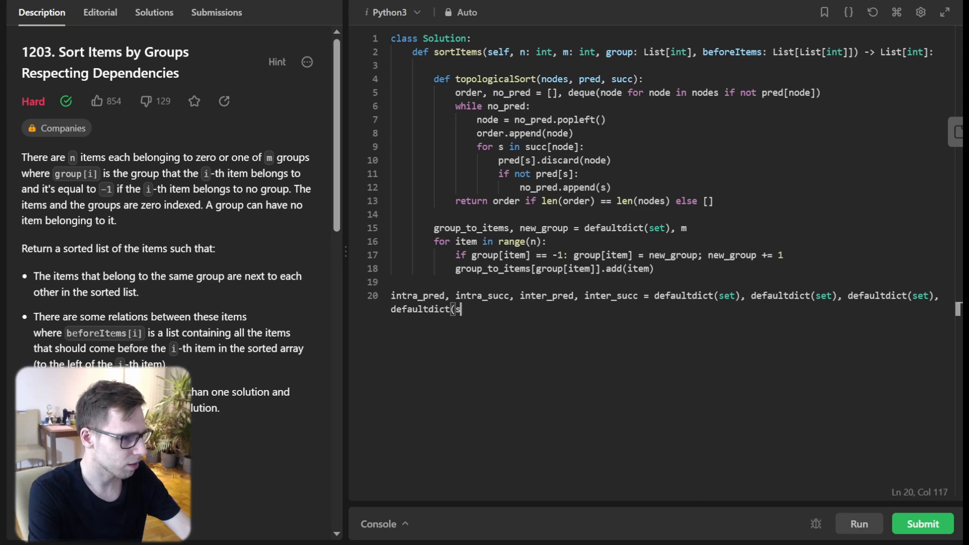
type("et)")
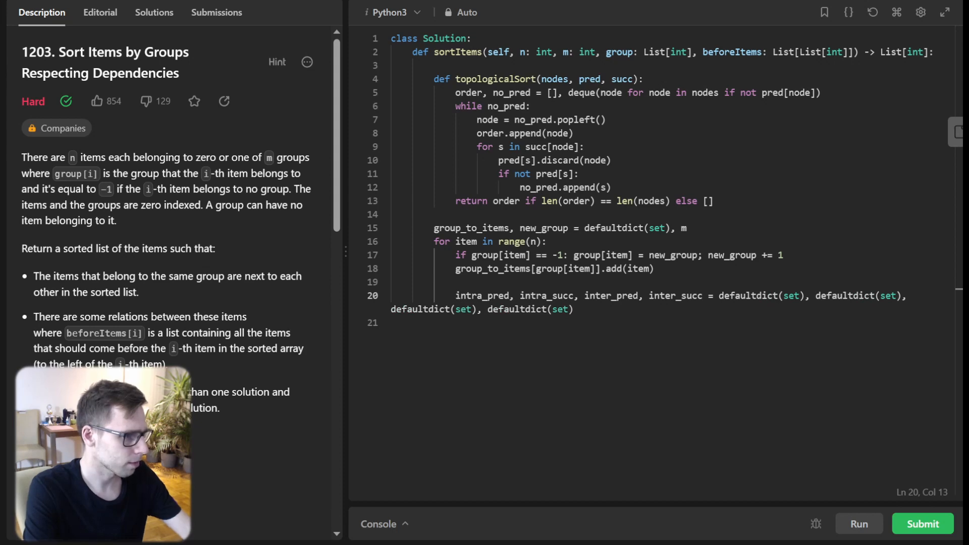
key("Enter")
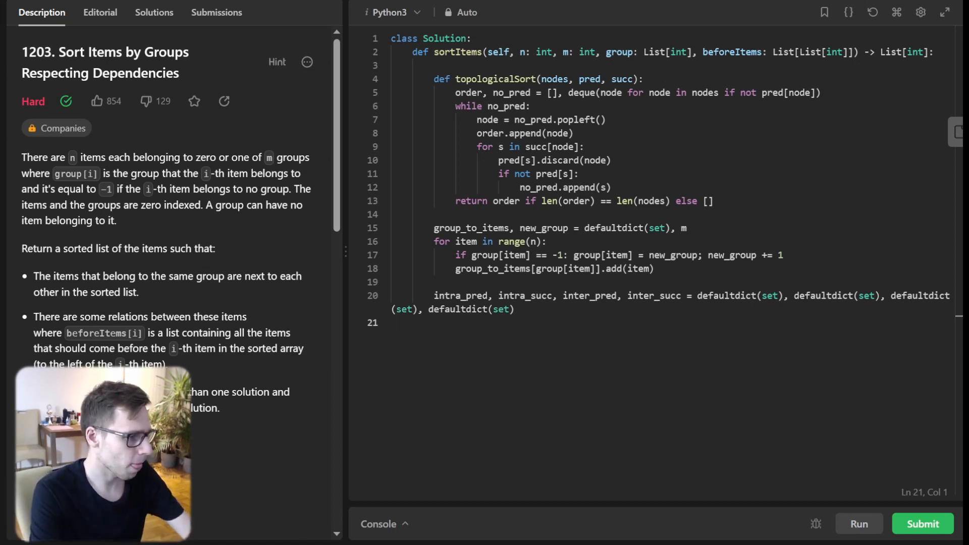
Loop over items in range(n), checking whether item and predecessor share a group.
type("for ite")
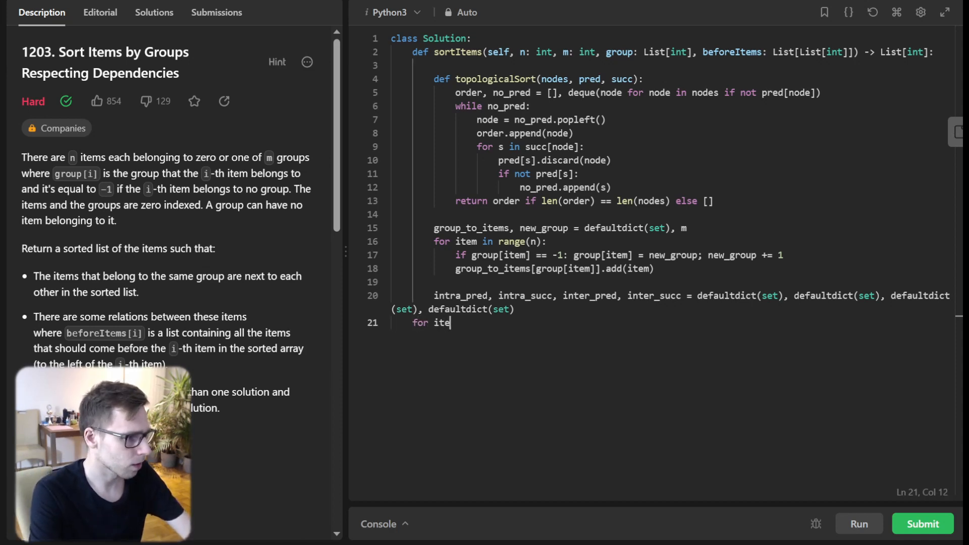
type("m in range")
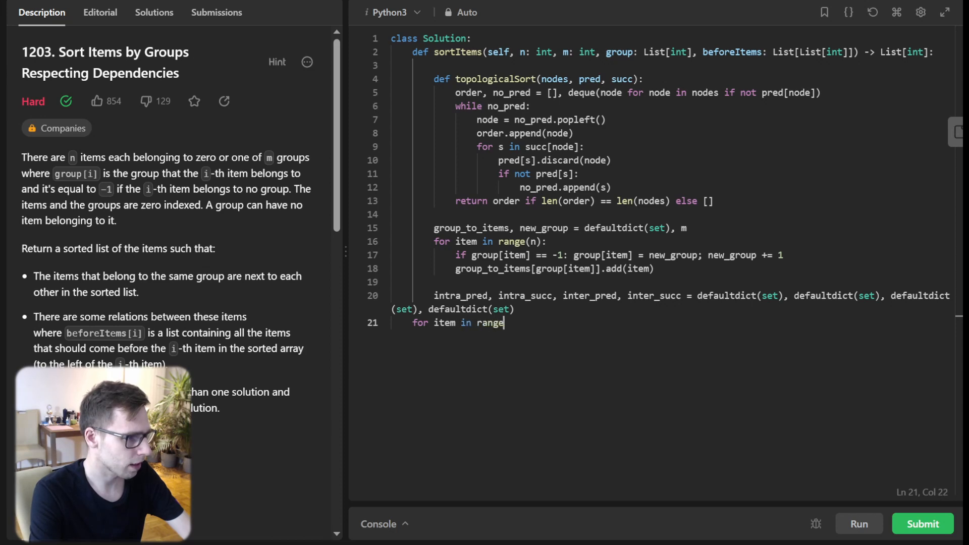
type("(n):")
type("for before in beforeItems[item]:")
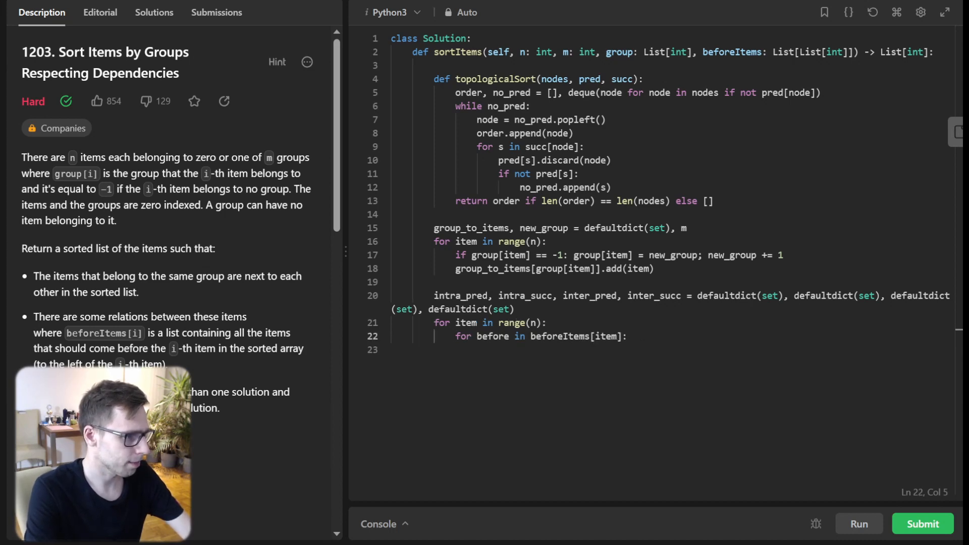
key("Enter")
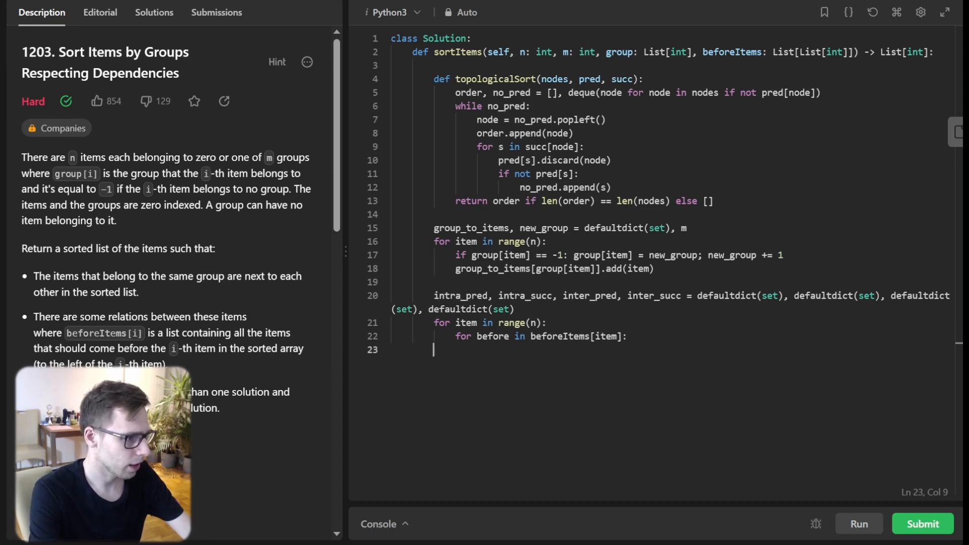
type("if group[item] == g")
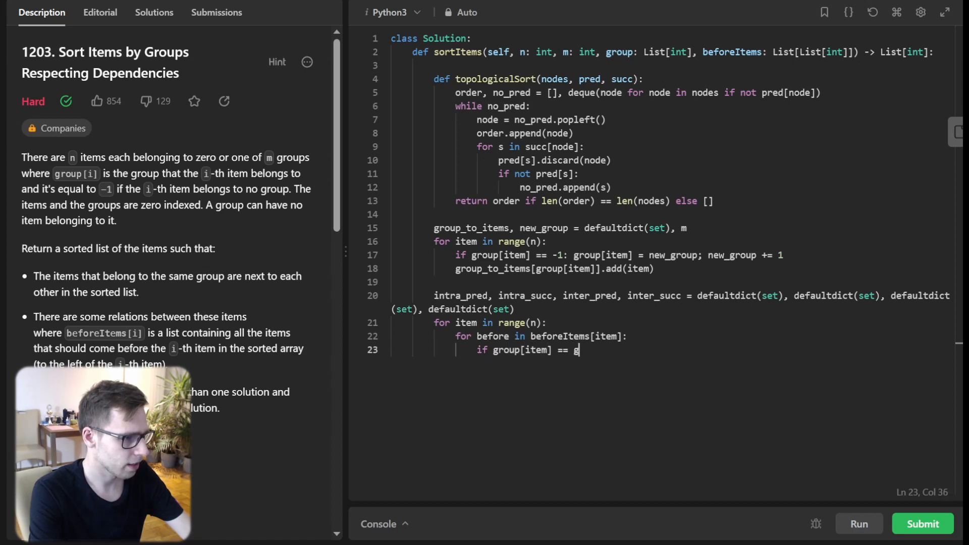
type("roup[before]:")
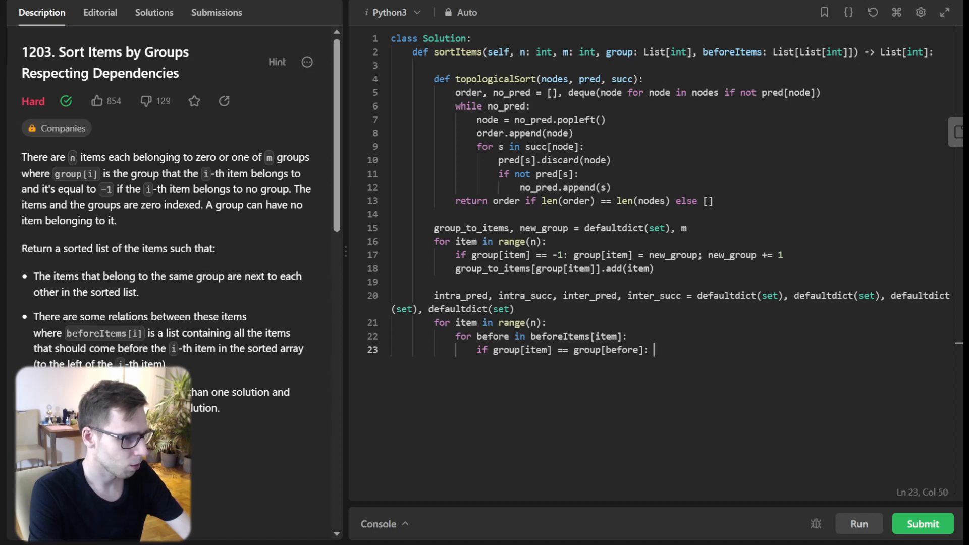
Record same-group dependencies in intra_pred/intra_succ and cross-group ones in inter_pred/inter_succ.
type("intra_pred[item].add(before")
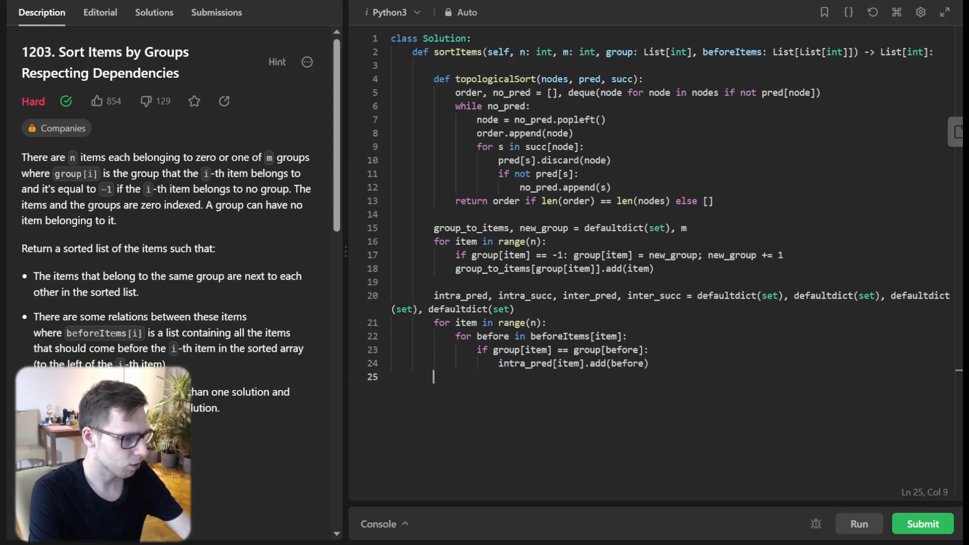
type("intra_")
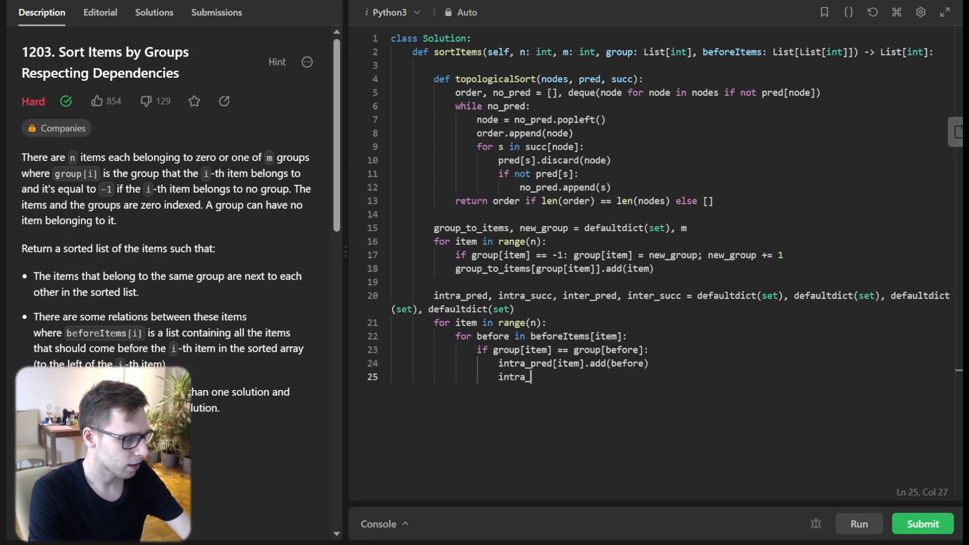
type("succ[before].a")
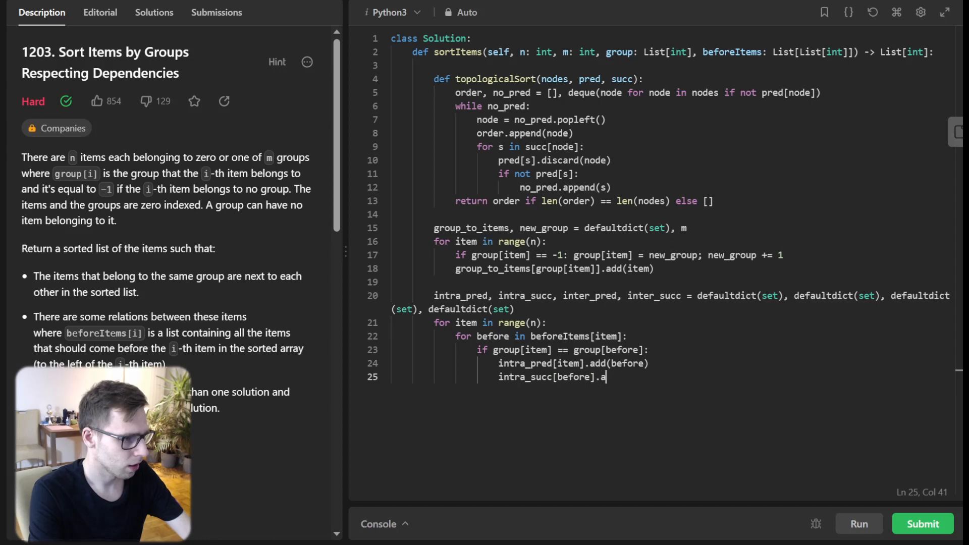
type("dd(item)")
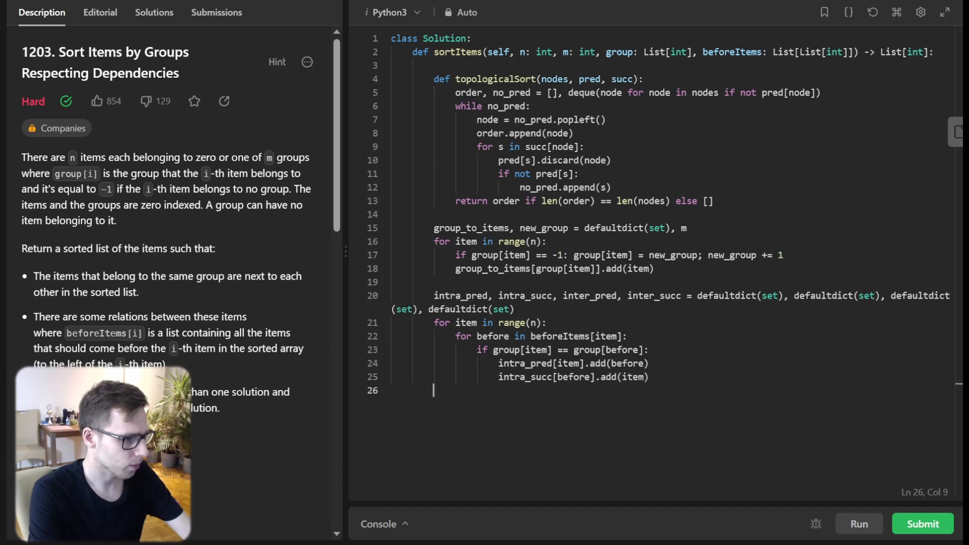
type("else:")
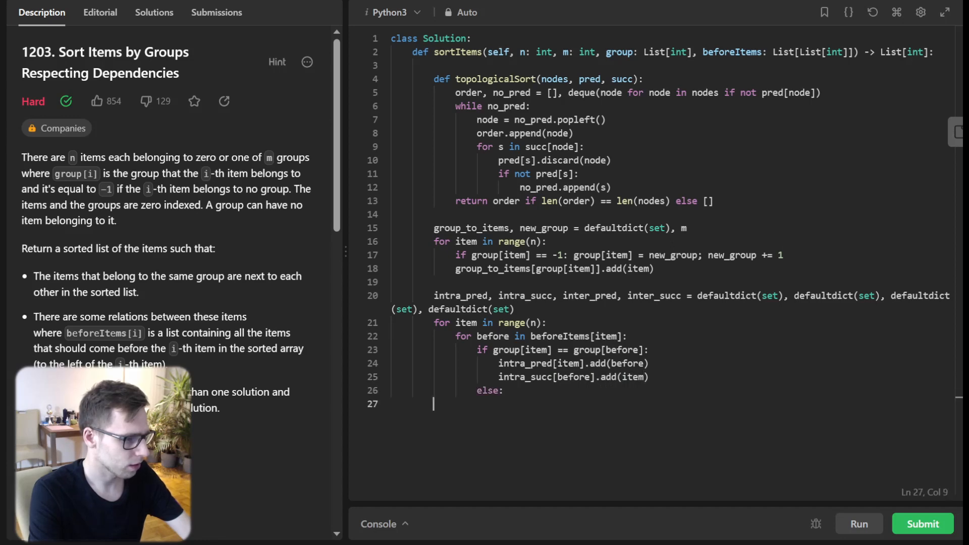
type("inter_pred[group[item]].add(group[before")
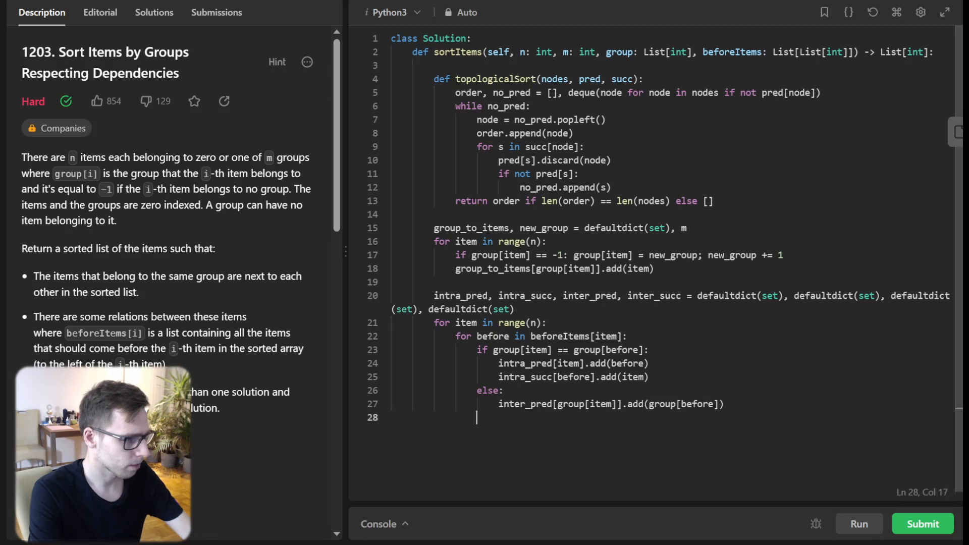
type("inter_succ[group[before]].add(group[")
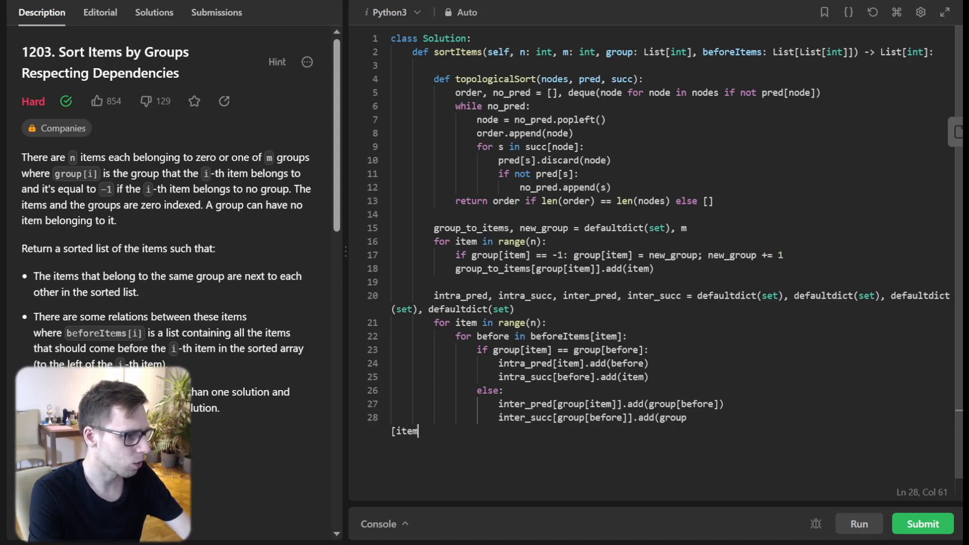
type("item])")
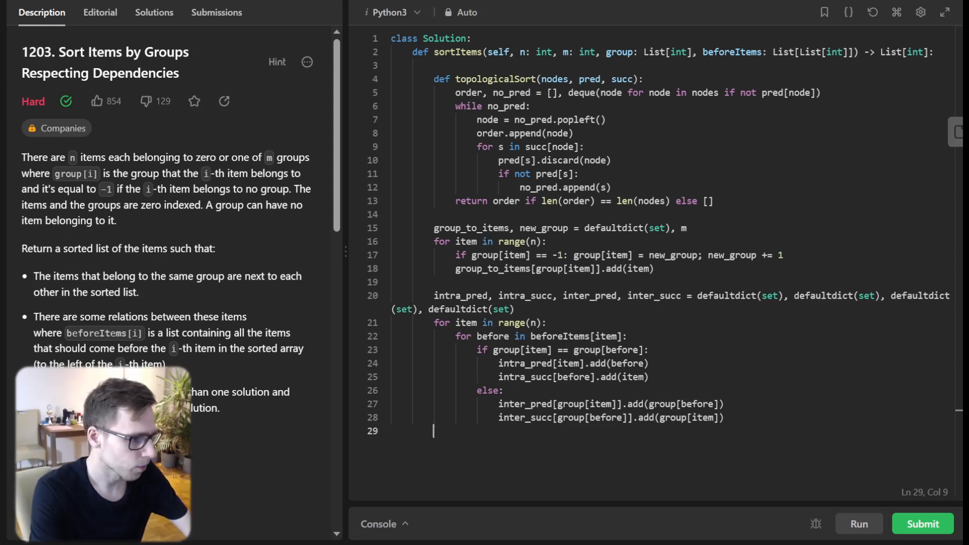
Set groups_order from topologicalSort on group_to_items keys with inter_pred and inter_succ.
type("gro")
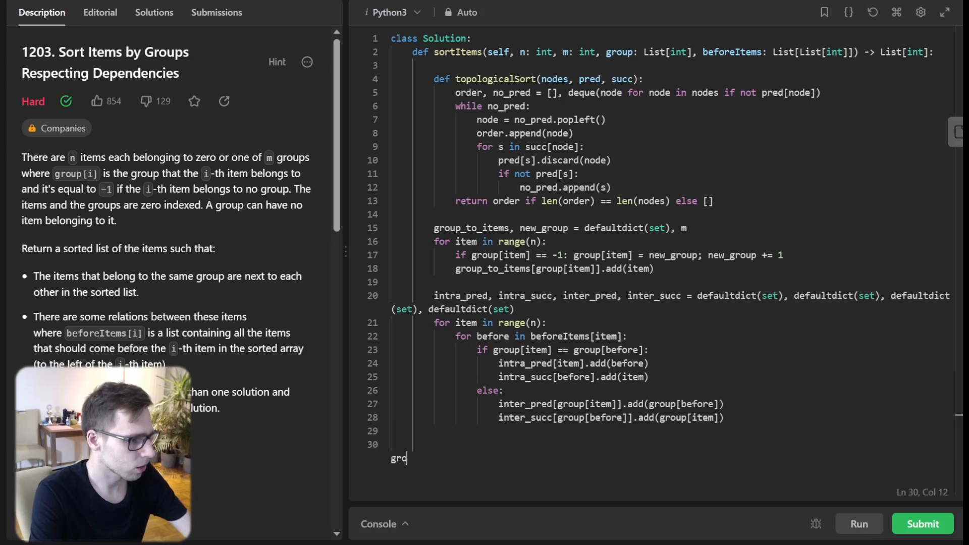
type("groups_order = topologicalSort")
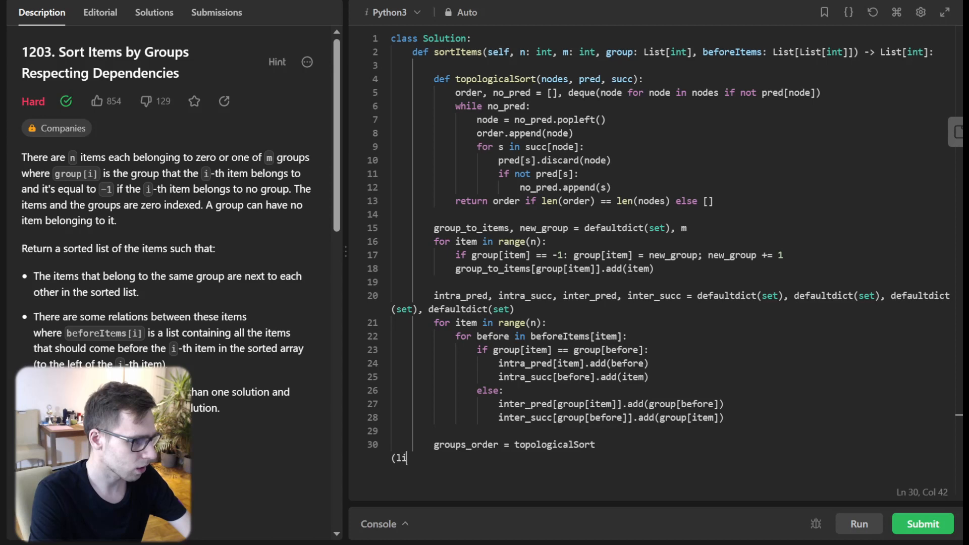
type("(list(group_to_it")
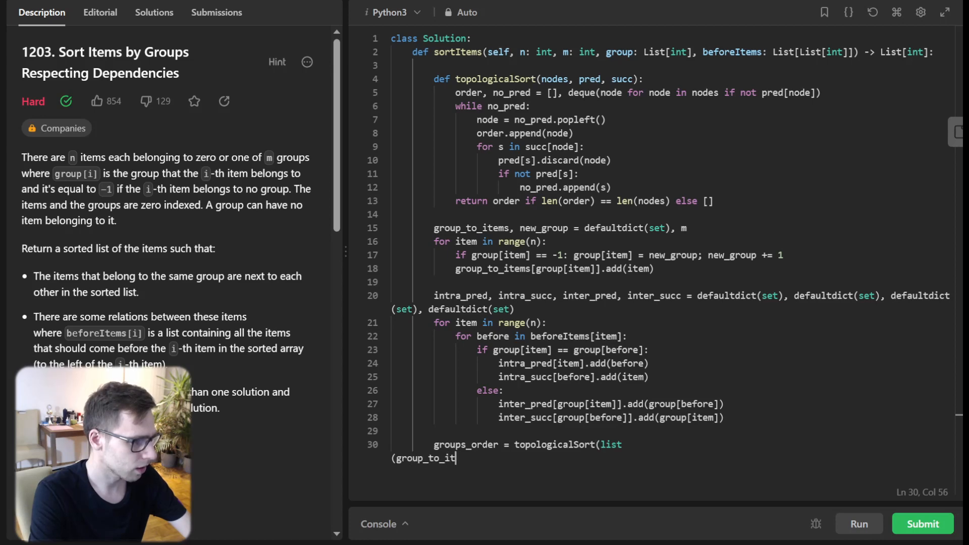
type("ems.keys())), inter_pred,")
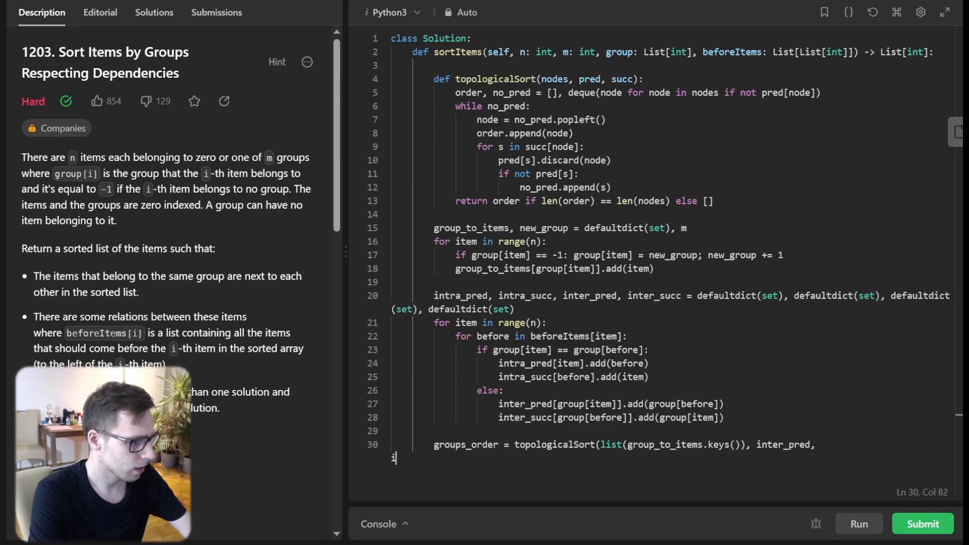
type("inter_succ)")
type("if not groups_order: return [")
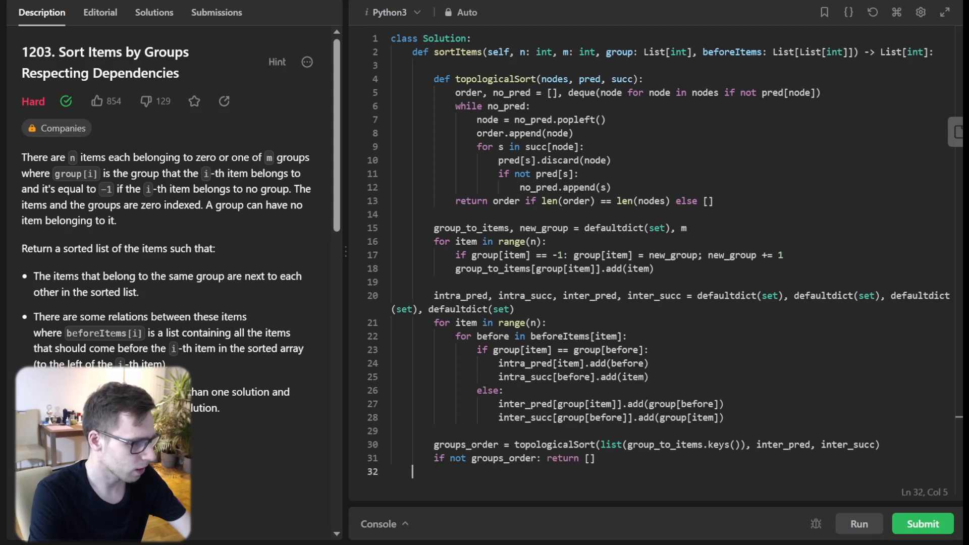
type("items_order = []")
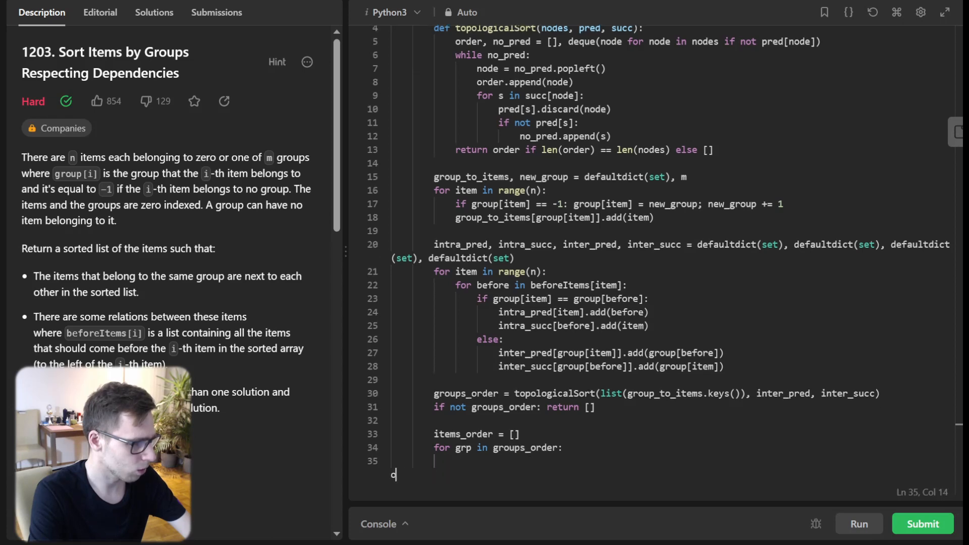
Sort group_to_items[grp] with intra_pred/intra_succ, extend items_order, and return items_order.
type("order = topol")
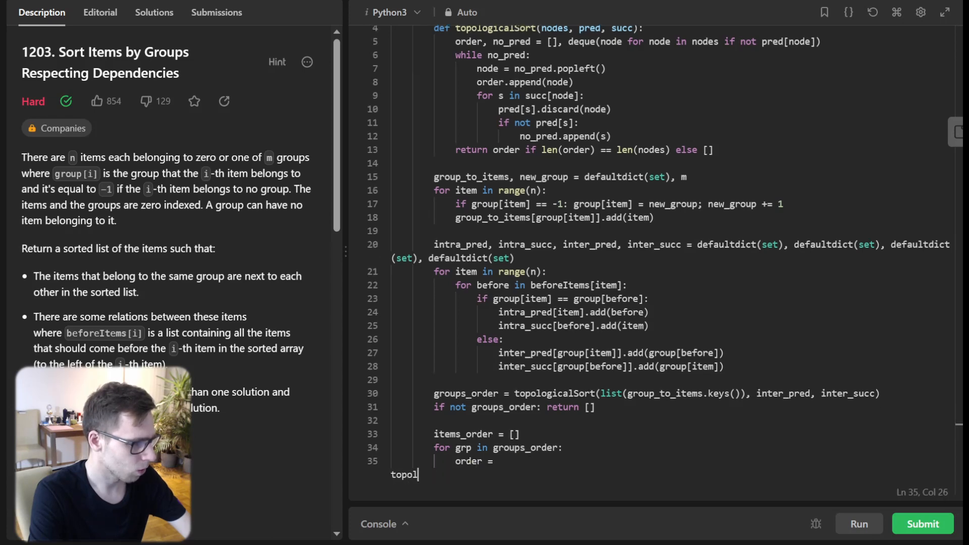
type("ogicaloSr")
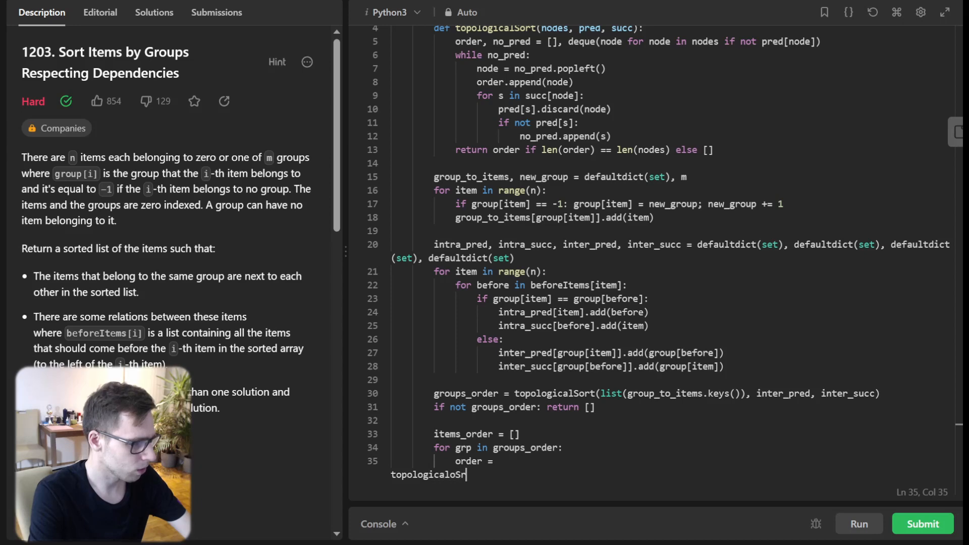
key("Backspace")
type("Sort(")
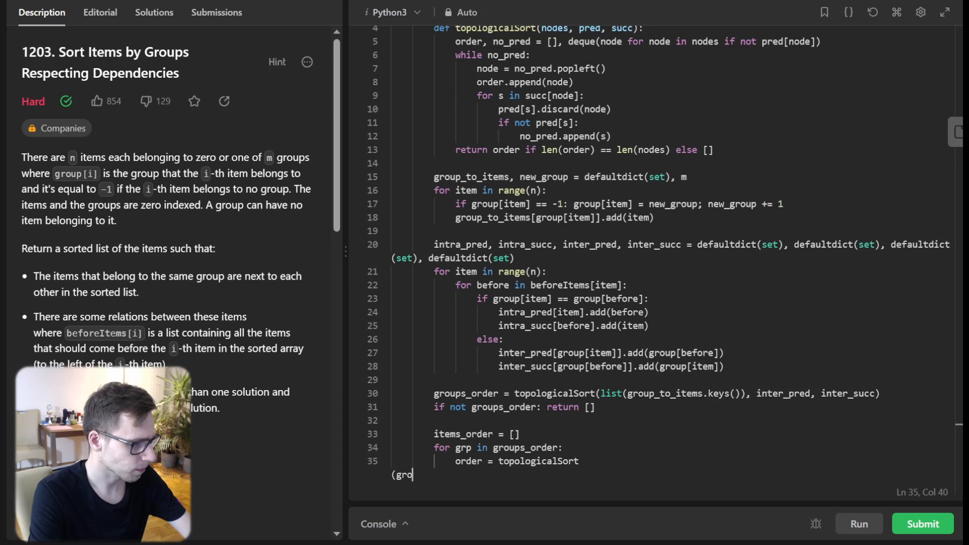
type("group_to_items[grp]")
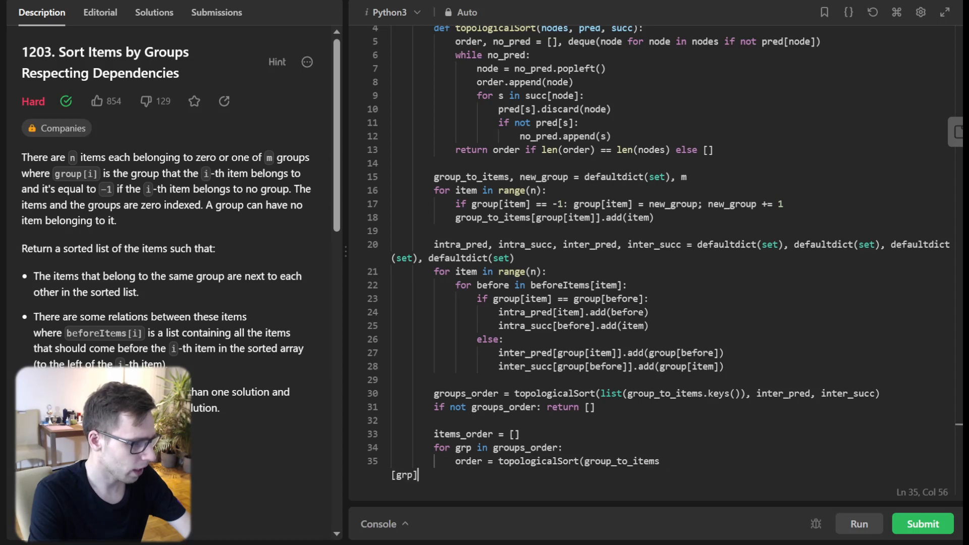
type("[grp], intra_pred,")
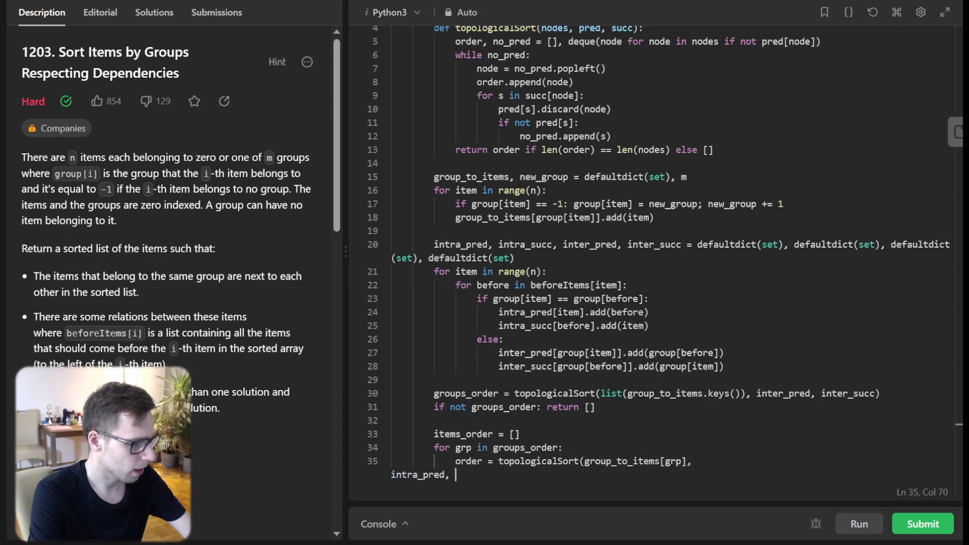
type("intra_succ)")
type("if not order: return [")
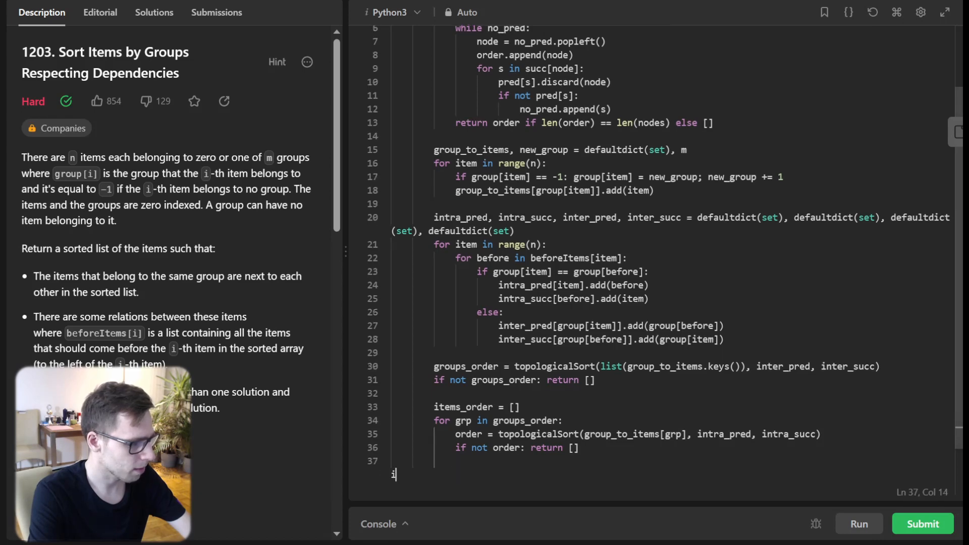
type("items_order.extend(order)")
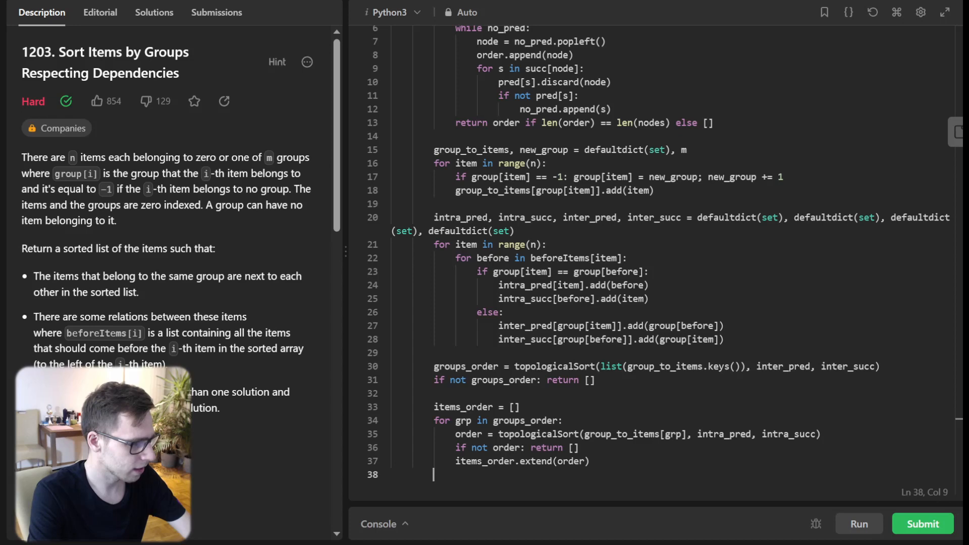
type("return")
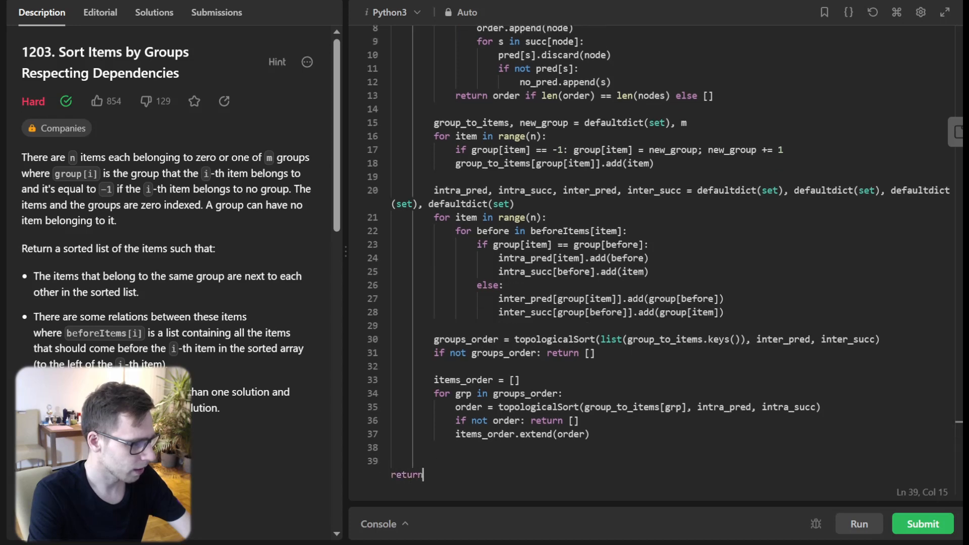
type("items_order")
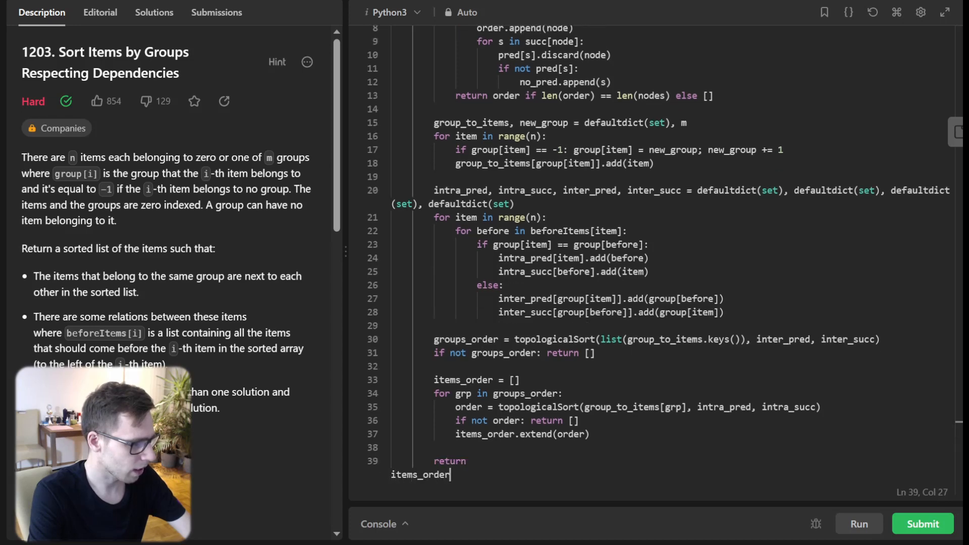
key("Enter")
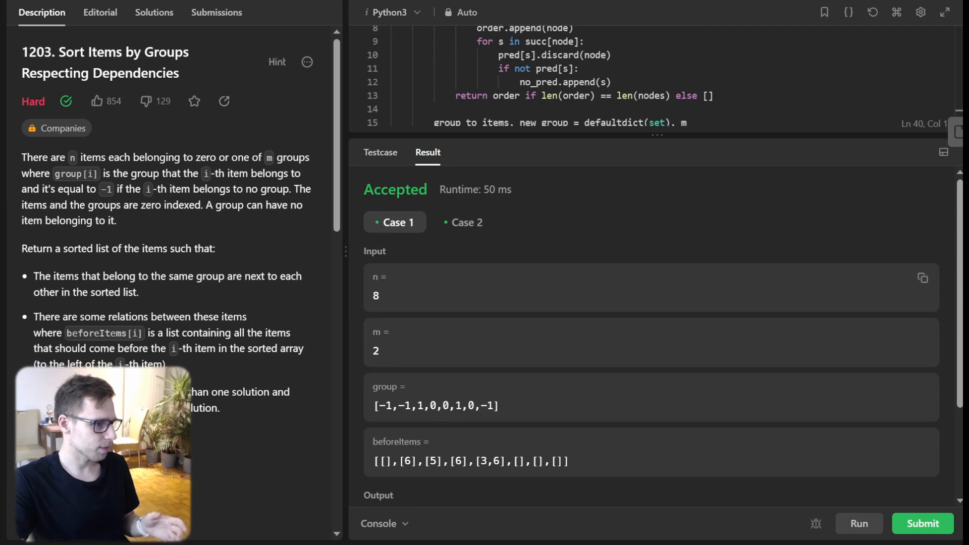
Compare Case 1's Output against Expected, then submit the solution.
scroll("down", 3)
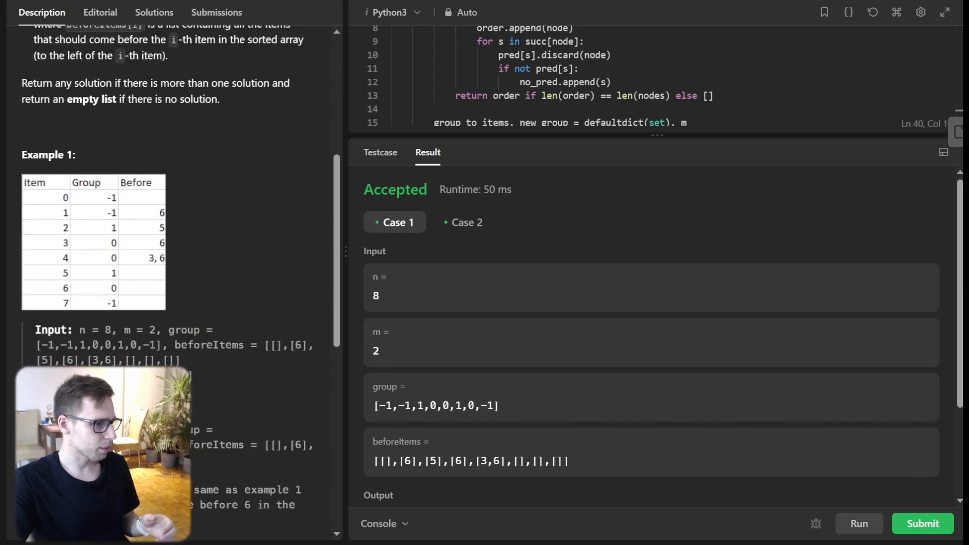
scroll("down", 3)
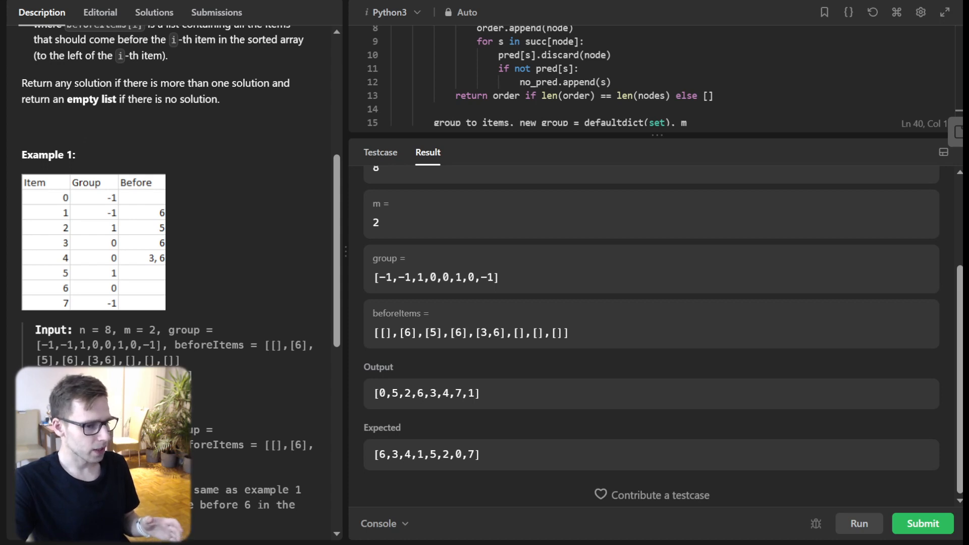
left_click(859, 523)
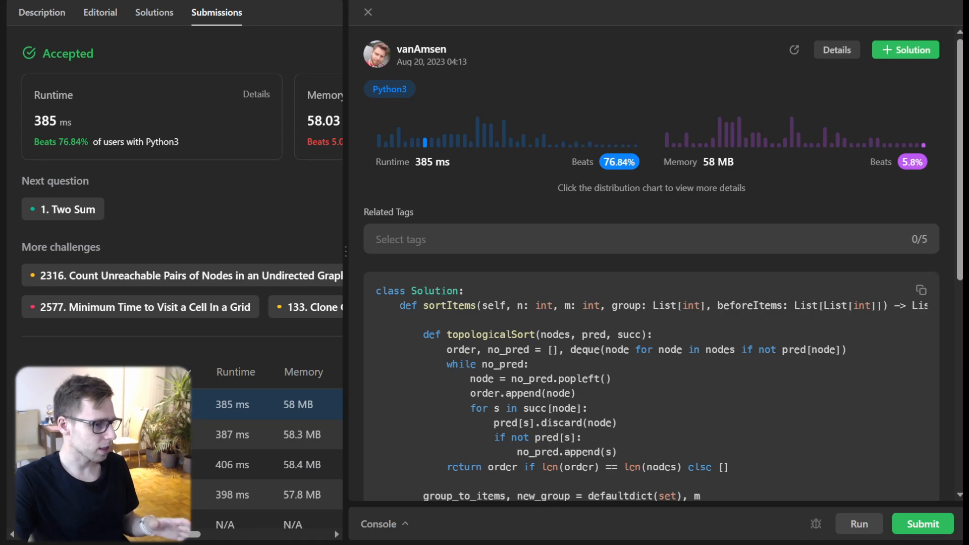
Scroll through the accepted submission's code down to its final return items_order.
scroll("down", 3)
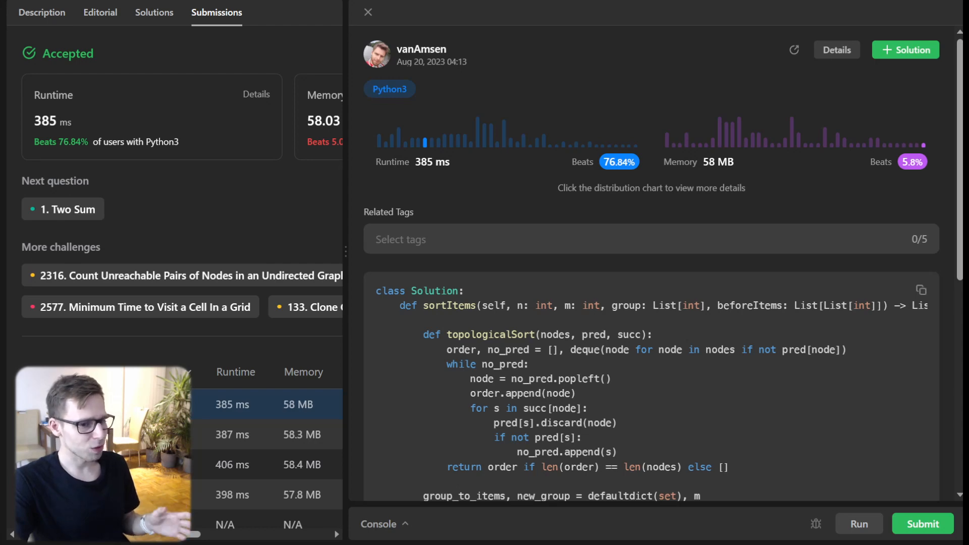
scroll("down", 3)
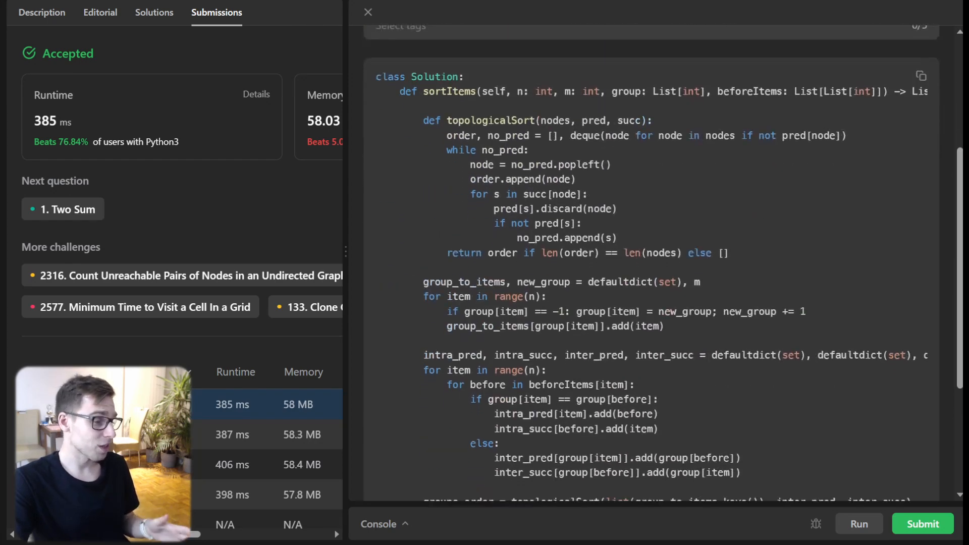
scroll("down", 3)
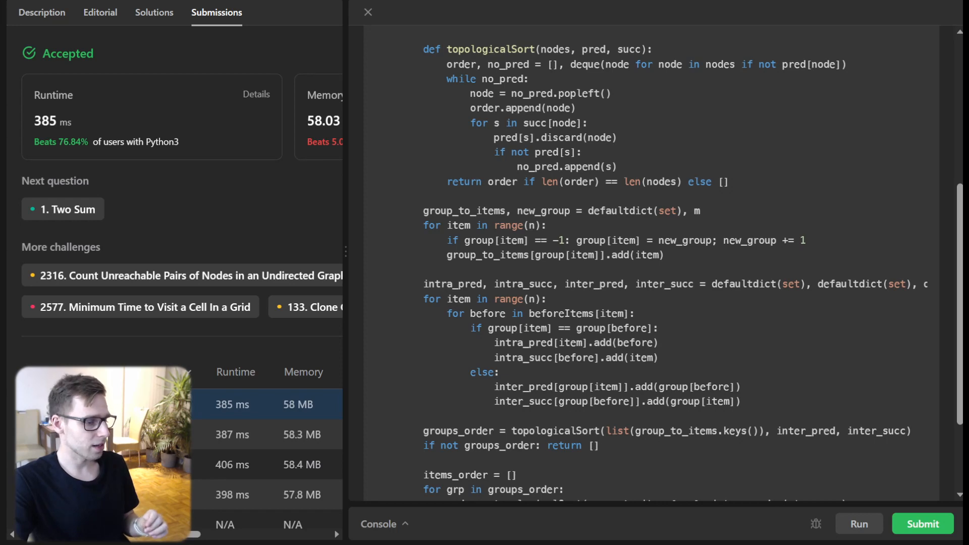
scroll("down", 3)
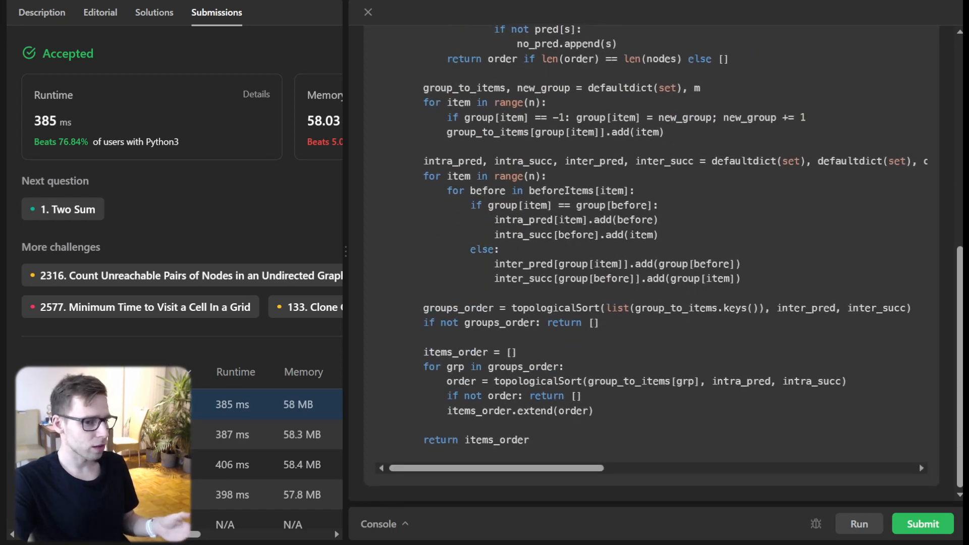